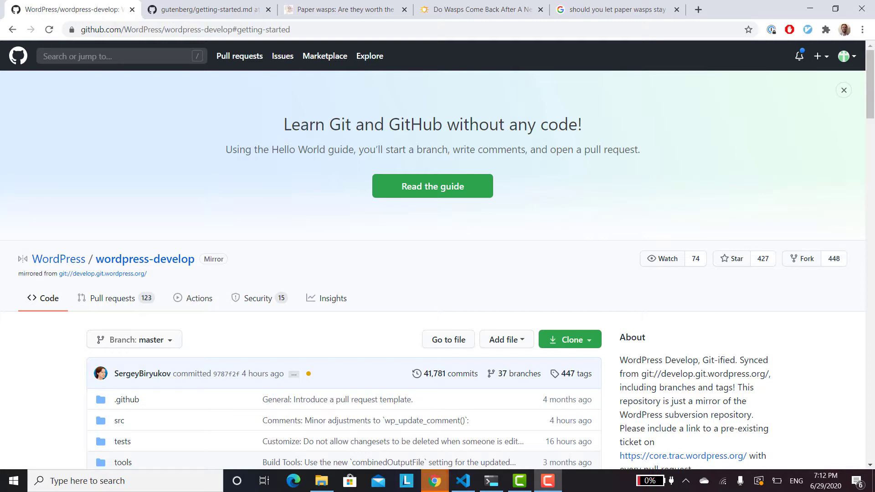
{"action": "mouse_move", "coordinate": [221, 226]}
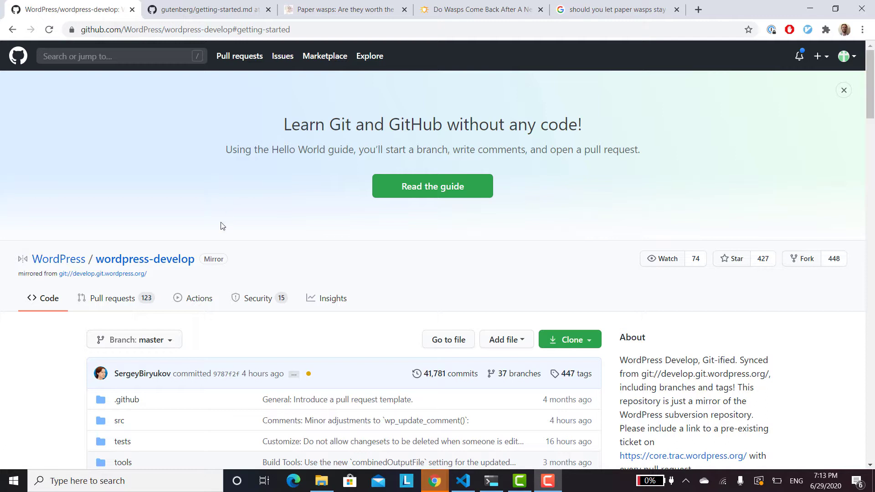
{"action": "mouse_move", "coordinate": [160, 188]}
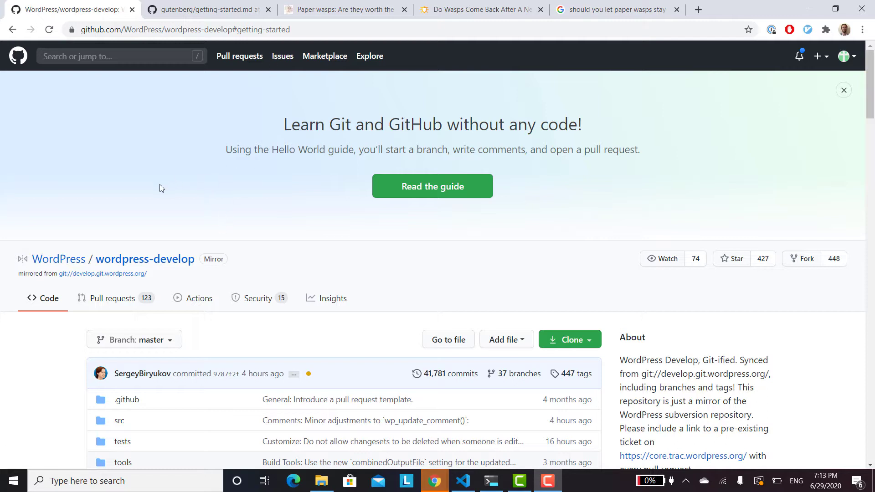
{"action": "mouse_move", "coordinate": [158, 189]}
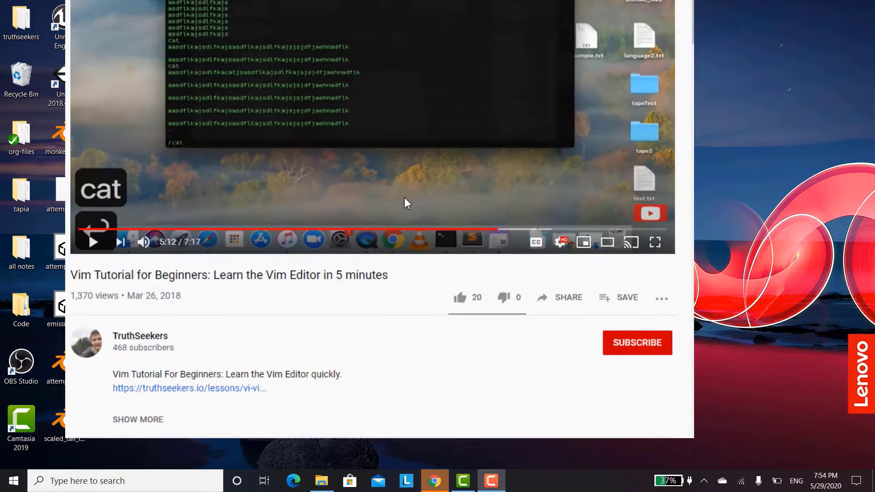
- Subscribe to the Vim tutorial's channel and choose a notification level from the bell menu
{"action": "left_click", "coordinate": [637, 343]}
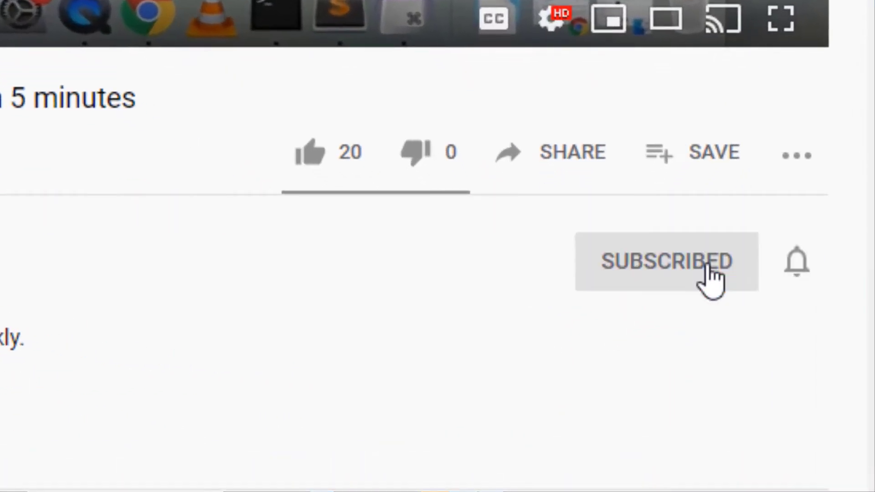
{"action": "left_click", "coordinate": [796, 262]}
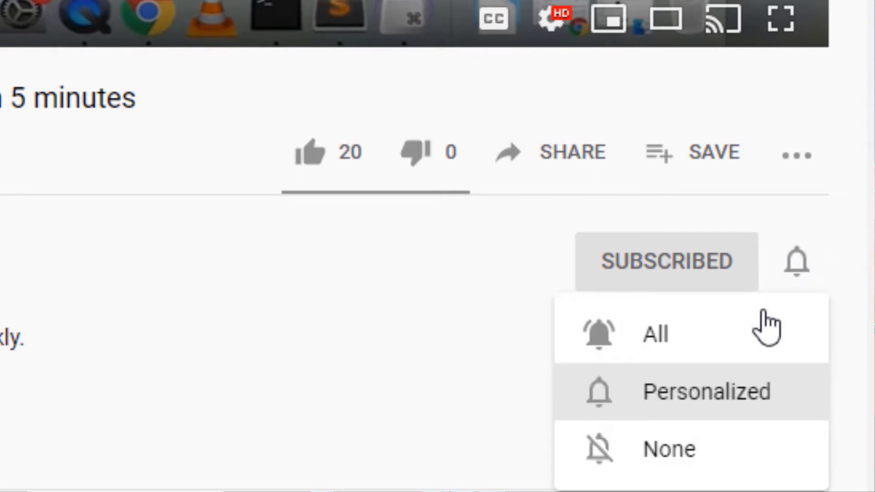
{"action": "left_click", "coordinate": [654, 334]}
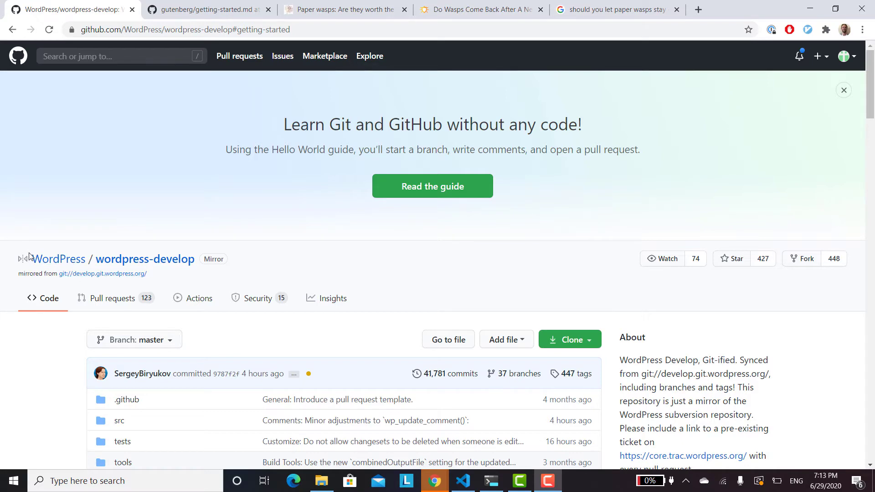
{"action": "mouse_move", "coordinate": [175, 186]}
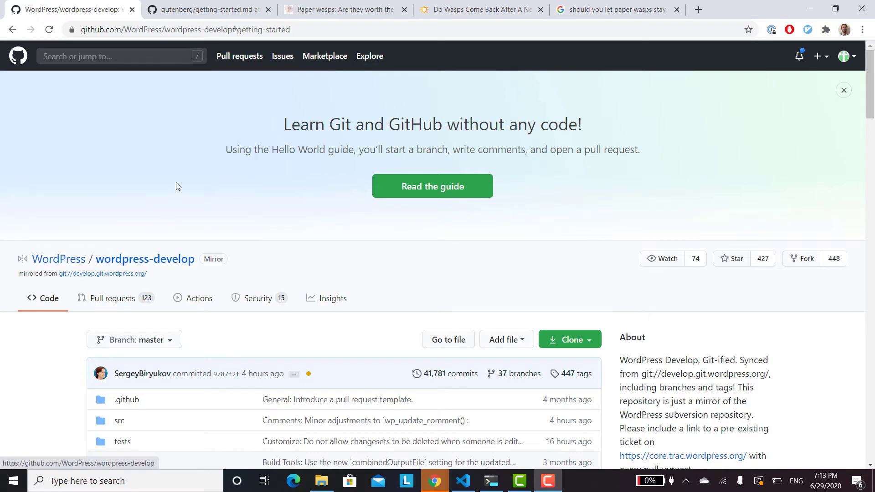
{"action": "left_click", "coordinate": [207, 9]}
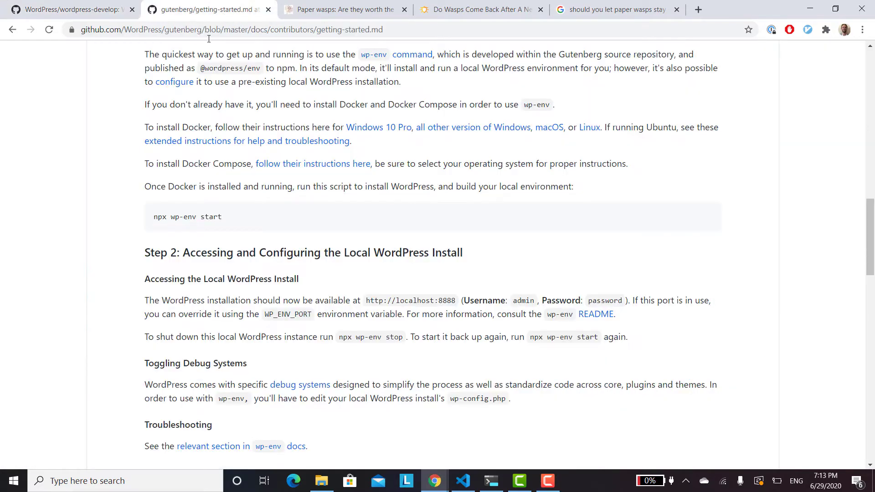
{"action": "left_click", "coordinate": [66, 9]}
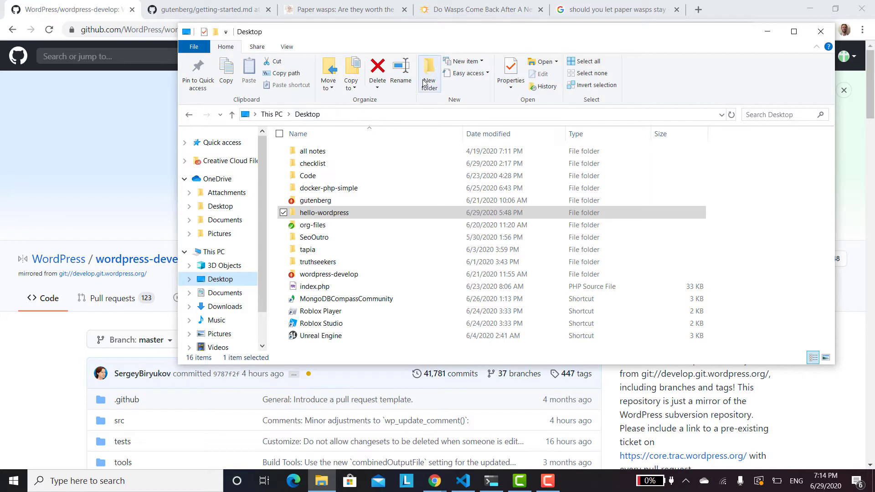
- Create a new Desktop folder named hello-wp
{"action": "left_click", "coordinate": [429, 73]}
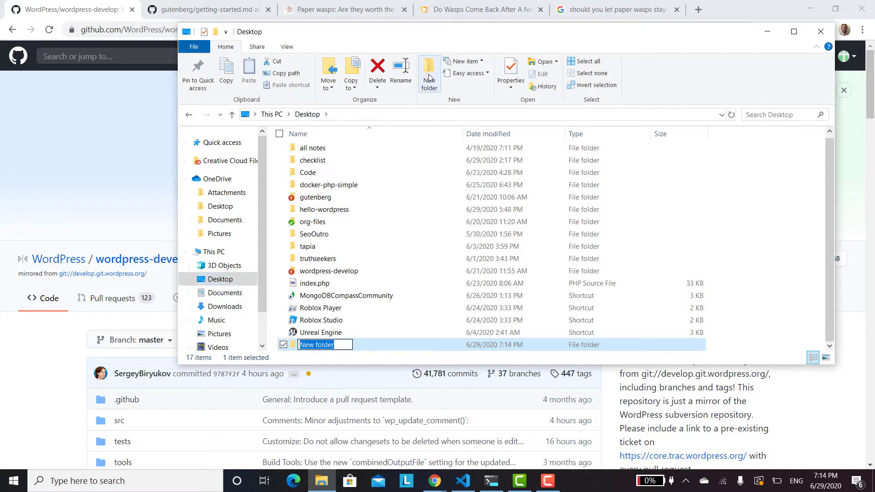
{"action": "type", "text": "hello-wp"}
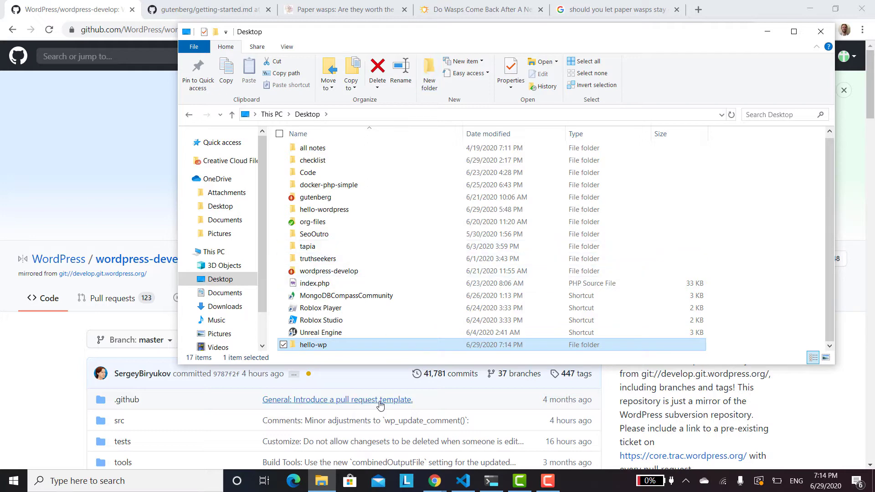
- In a fresh PowerShell, cd into Desktop\hello-wp and git clone wordpress-develop from GitHub
{"action": "left_click", "coordinate": [491, 481]}
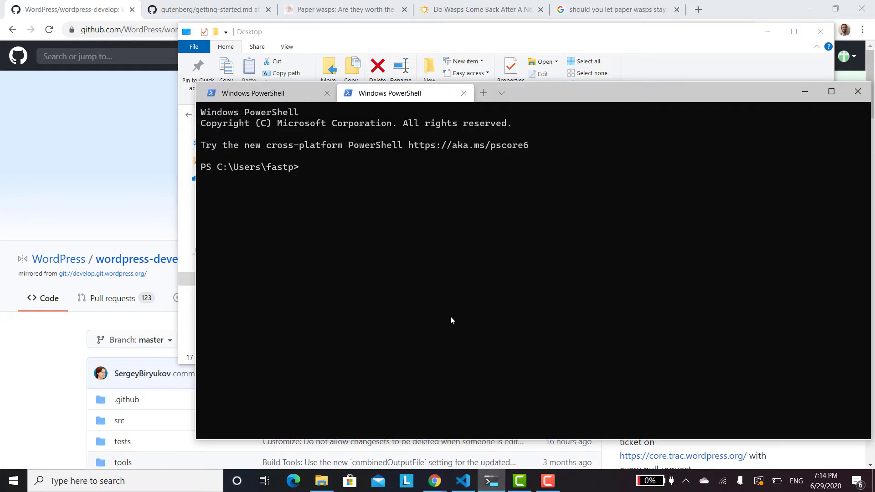
{"action": "type", "text": "cd De"}
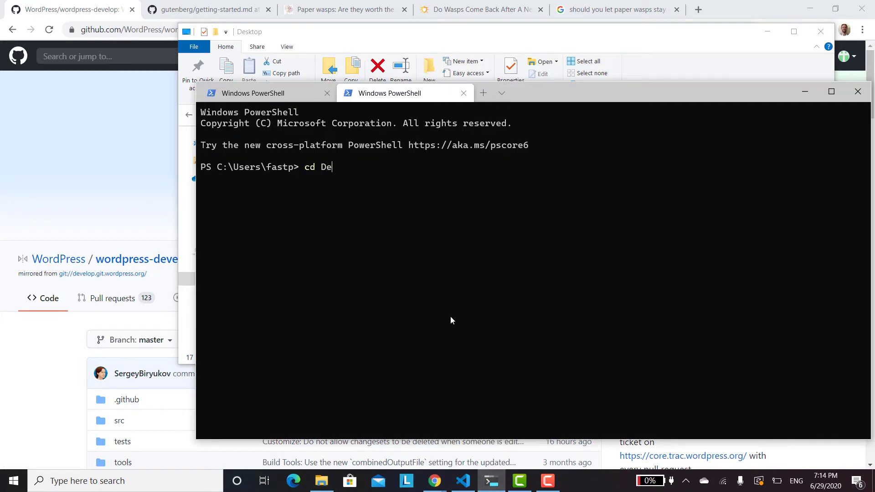
{"action": "key", "text": "Enter"}
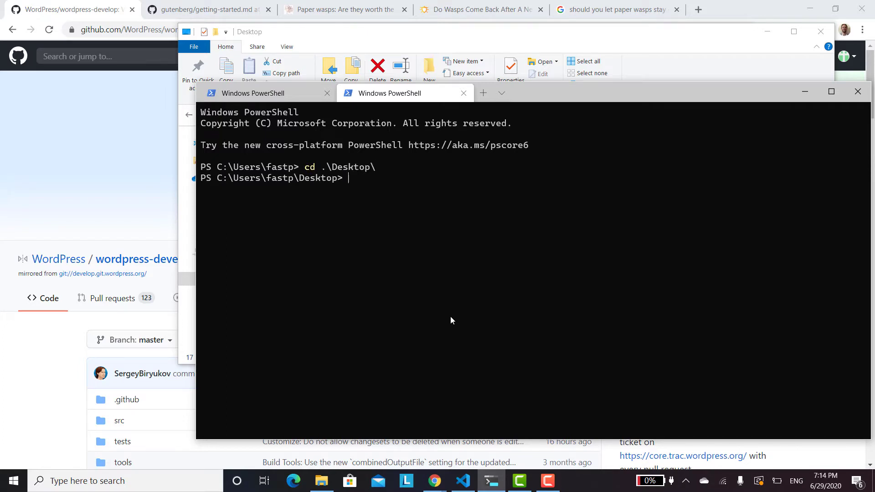
{"action": "type", "text": "cd hello-w"}
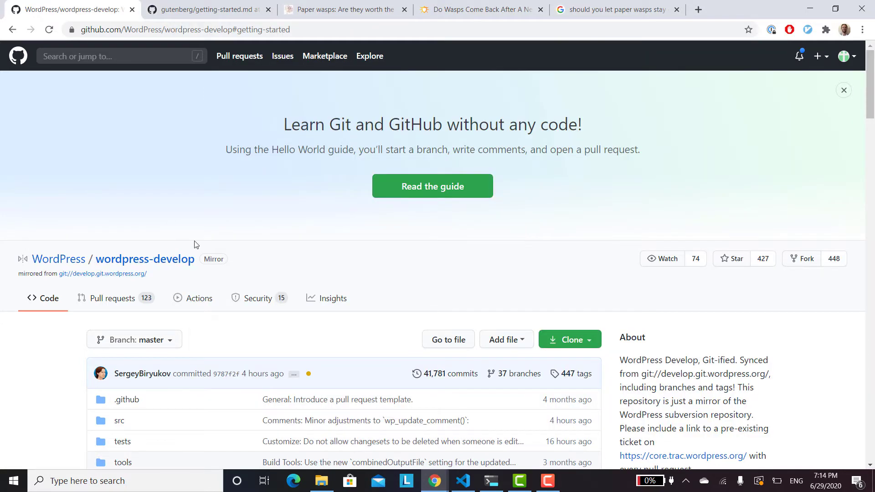
{"action": "left_click", "coordinate": [566, 340]}
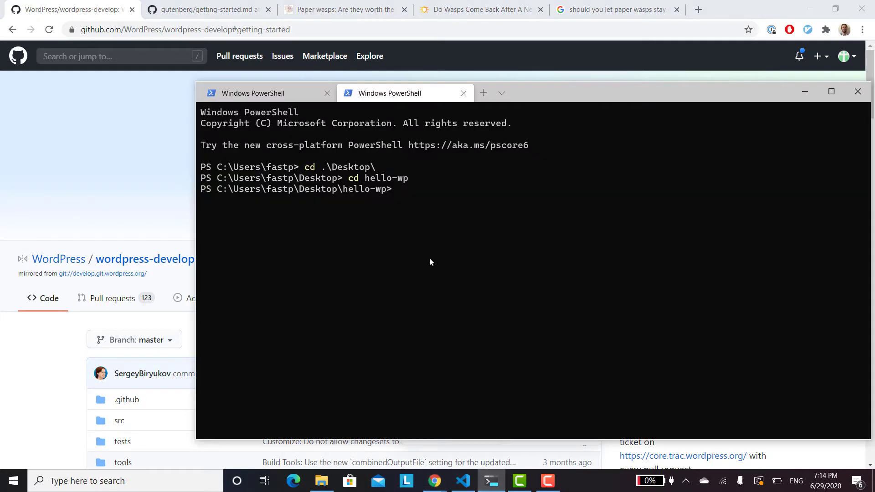
{"action": "type", "text": "git clone"}
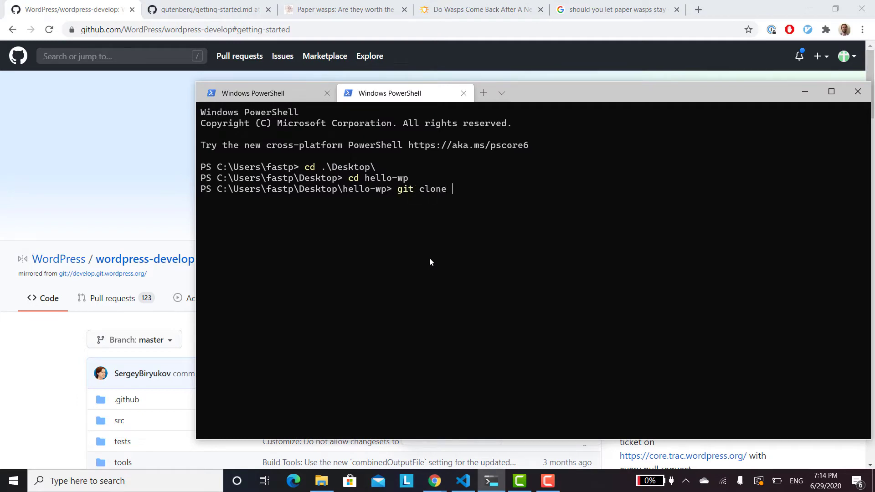
{"action": "type", "text": "https://github.com/WordPress/wordpress-develop.git"}
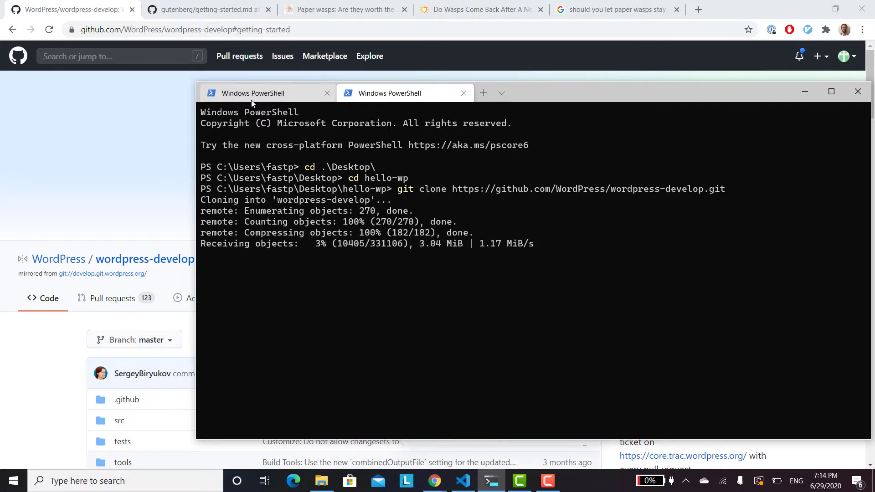
- In the other tab, confirm terminating the watch task with Y and cd back into hello-wp
{"action": "type", "text": "Y/N)? Y"}
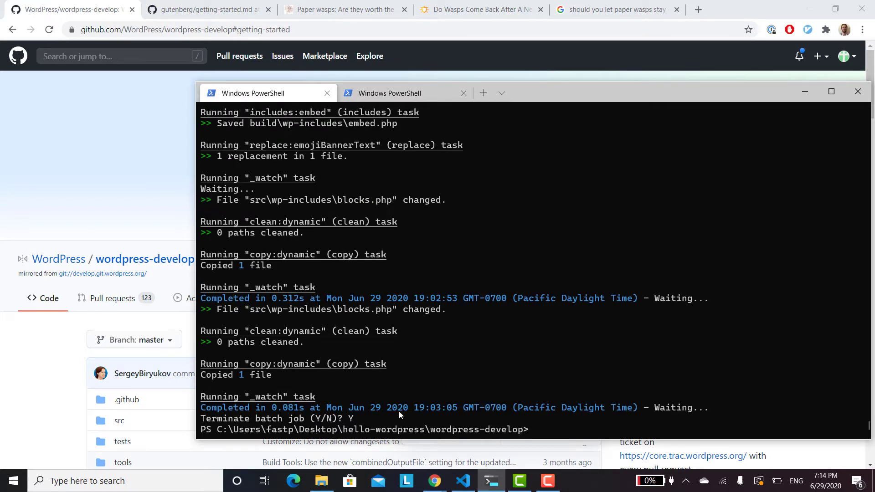
{"action": "type", "text": "cd .."}
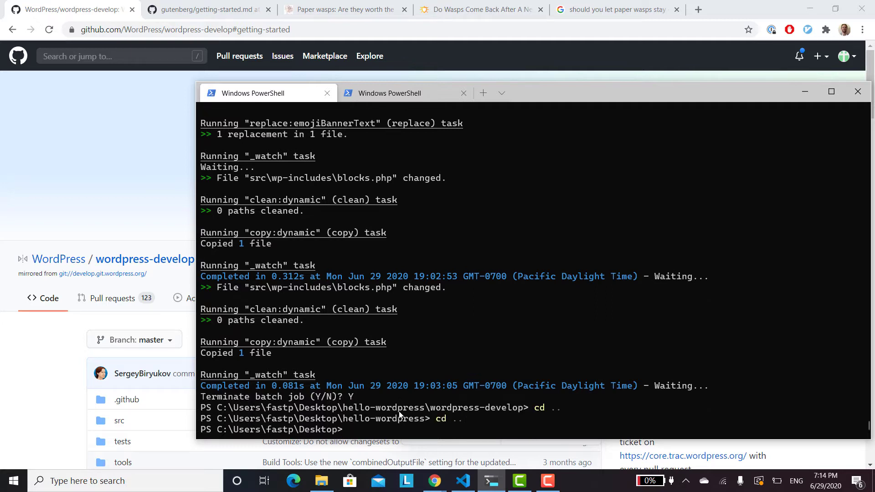
{"action": "type", "text": "cd hello-wp"}
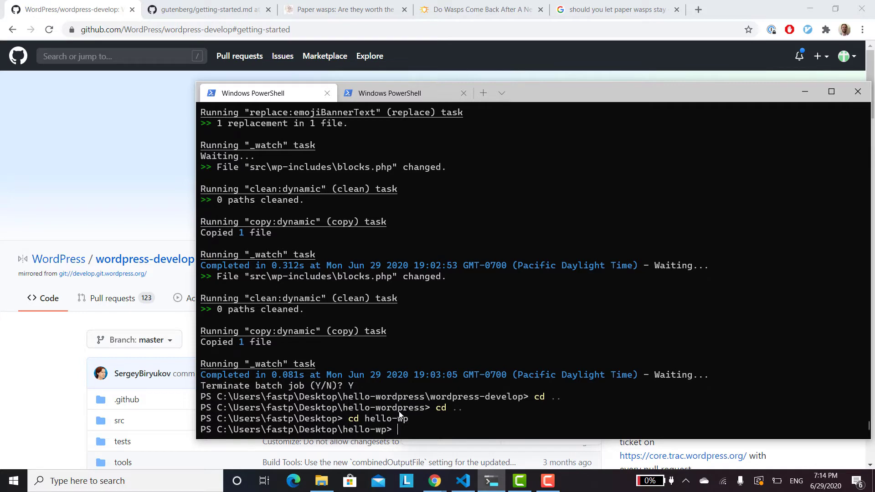
{"action": "mouse_move", "coordinate": [126, 191]}
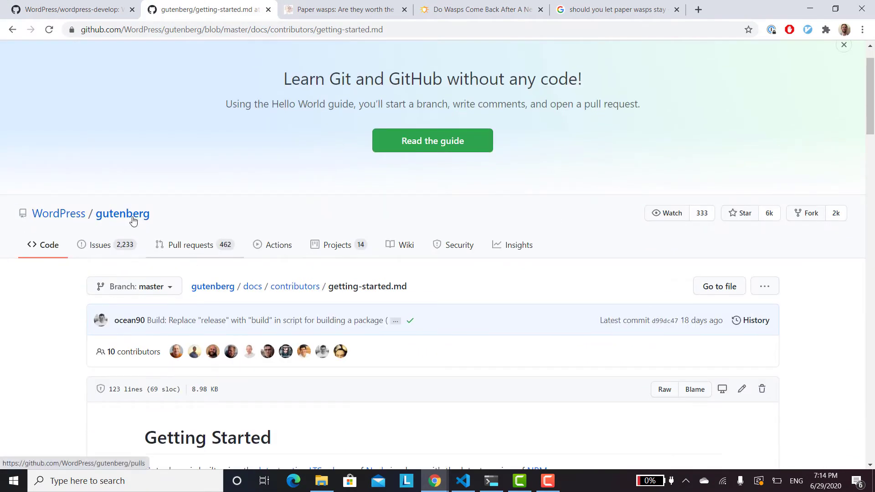
- Show the gutenberg repository's HTTPS clone address on GitHub
{"action": "left_click", "coordinate": [122, 214]}
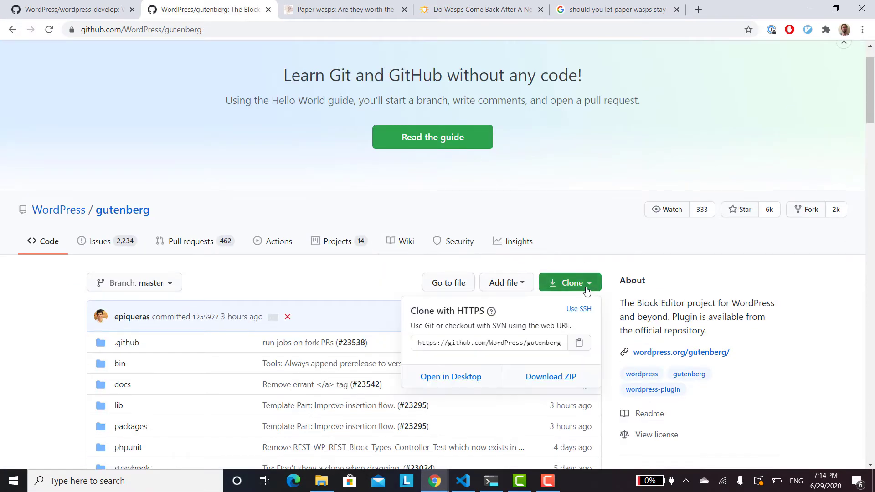
{"action": "left_click", "coordinate": [489, 343]}
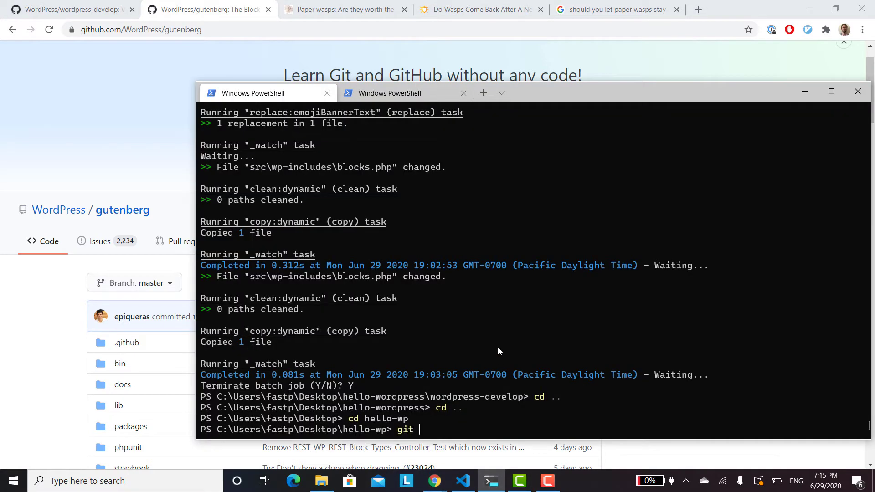
{"action": "type", "text": "clone"}
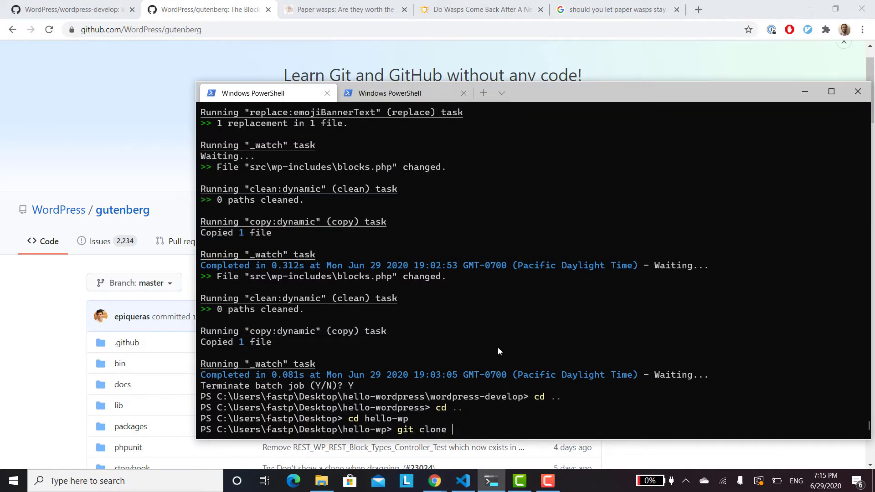
{"action": "type", "text": "https://github.com/WordPress/gutenberg.git"}
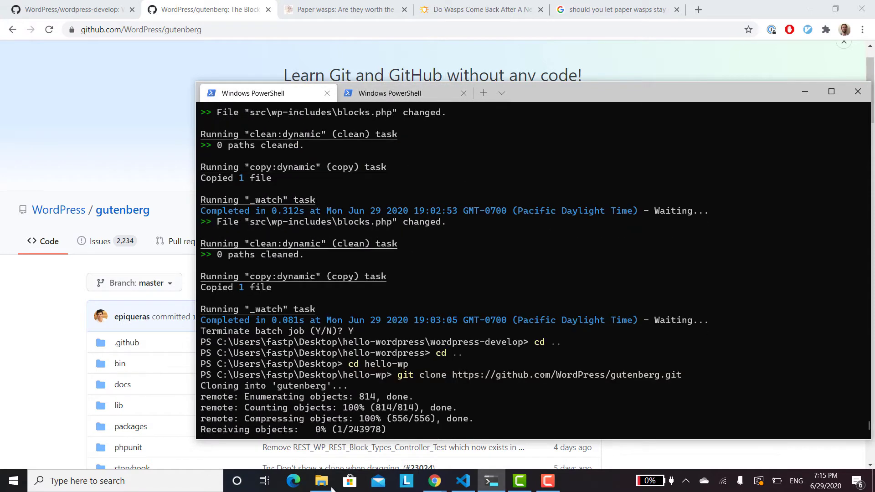
- Inside hello-wp's plugins folder, create a new folder and start naming it my-cool-plugin
{"action": "left_click", "coordinate": [320, 480]}
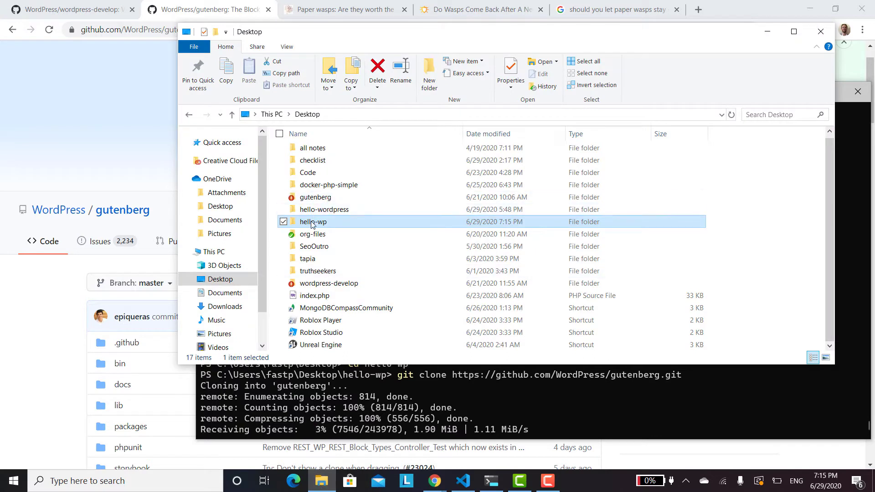
{"action": "double_click", "coordinate": [313, 222]}
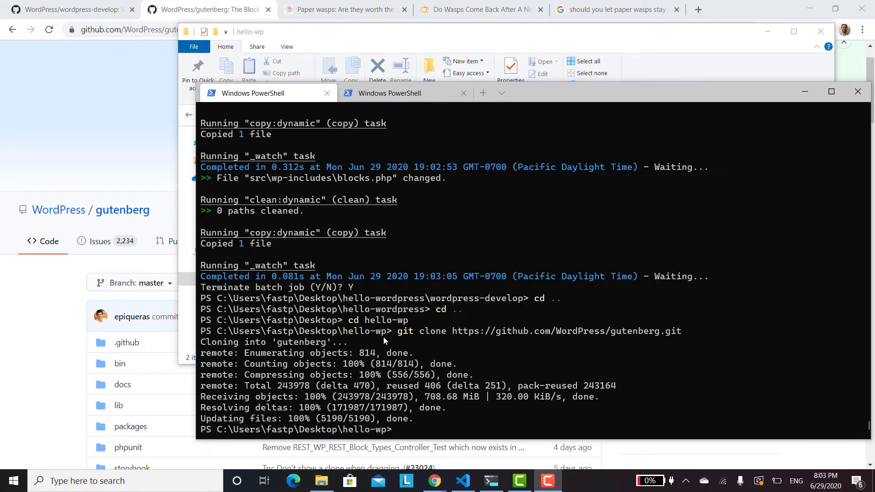
{"action": "mouse_move", "coordinate": [55, 327]}
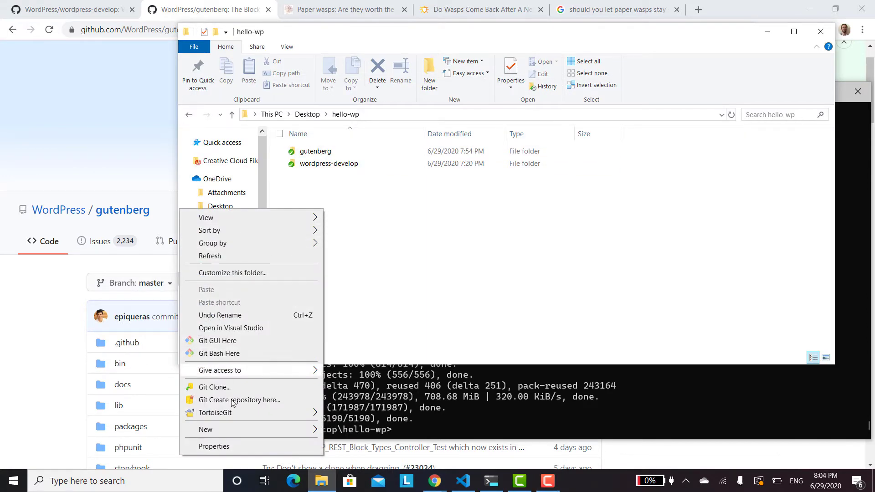
{"action": "left_click", "coordinate": [206, 429]}
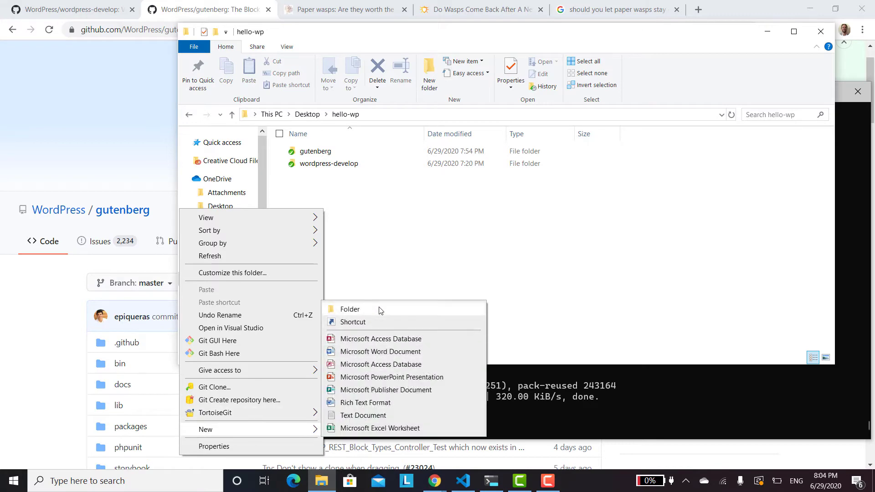
{"action": "left_click", "coordinate": [350, 309]}
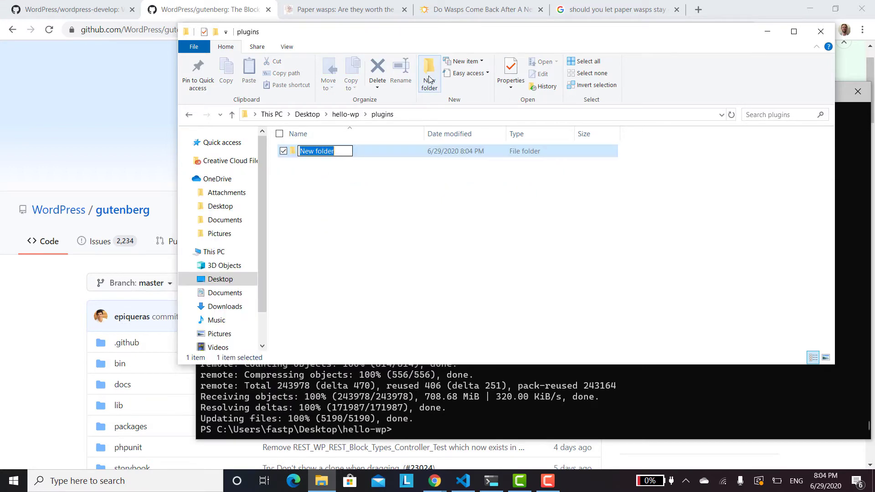
{"action": "type", "text": "my-"}
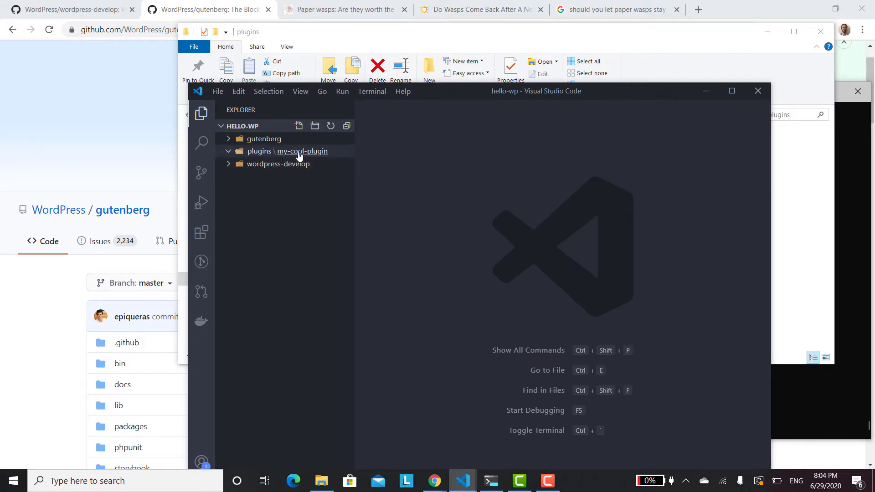
{"action": "mouse_move", "coordinate": [300, 119]}
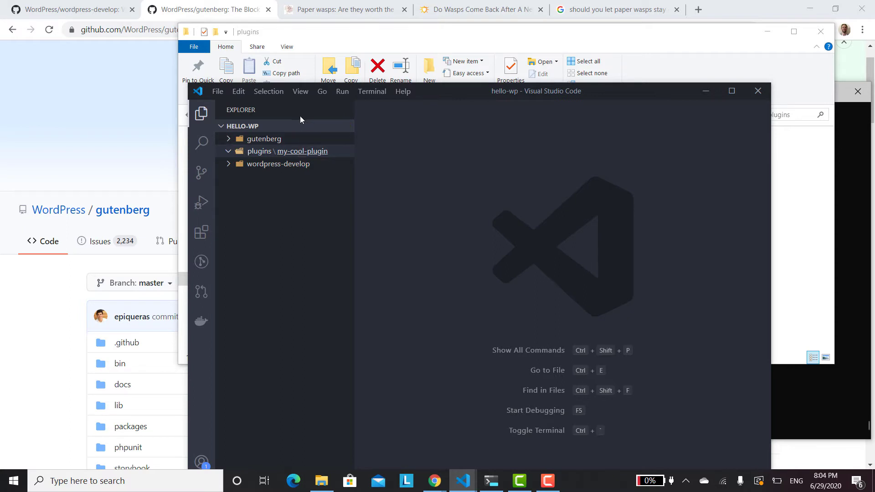
- Create my-cool-plugin.php inside plugins/my-cool-plugin
{"action": "left_click", "coordinate": [299, 125]}
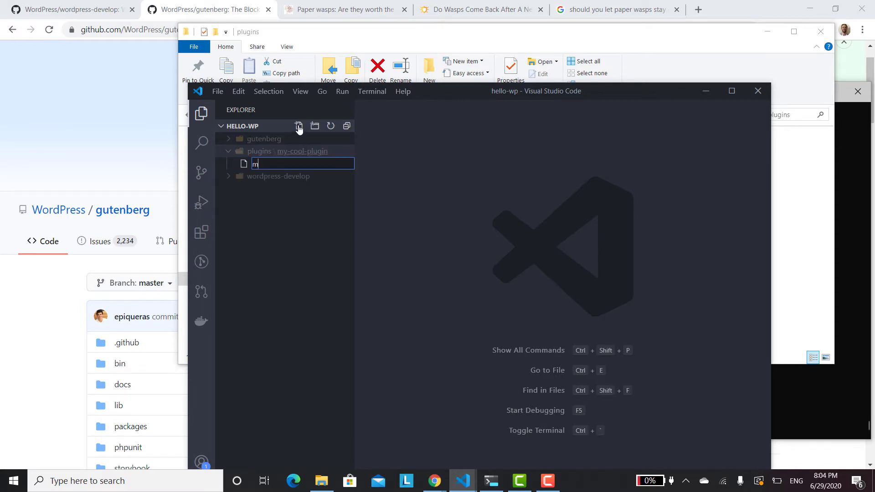
{"action": "type", "text": "y-cool-plugin.php"}
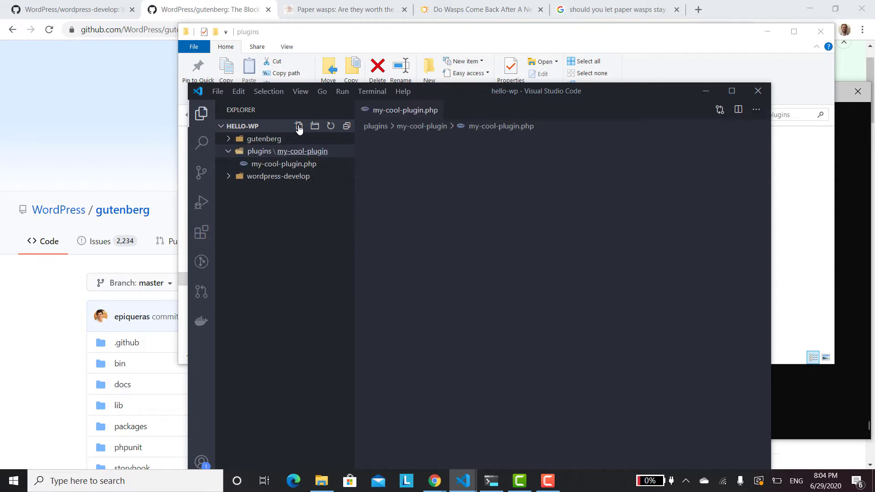
{"action": "left_click", "coordinate": [283, 163]}
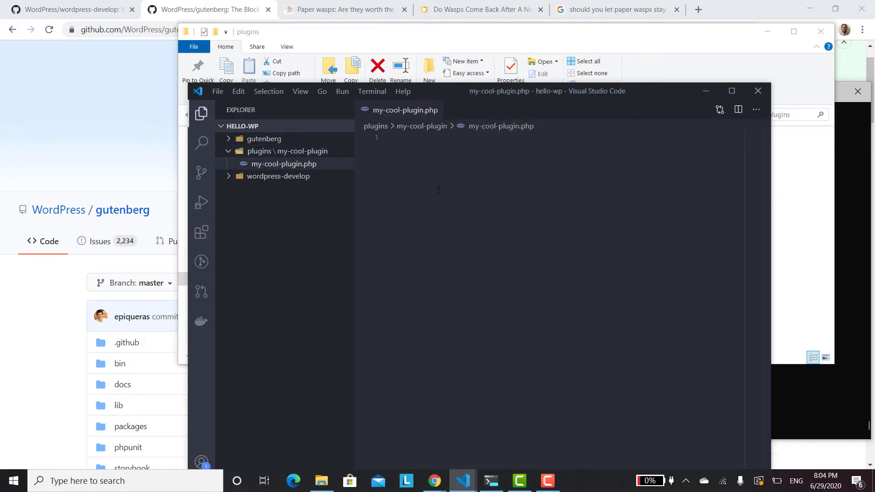
- Write the <?php plugin header comment naming My cool plugin, then browse gutenberg's contents
{"action": "left_click", "coordinate": [397, 137]}
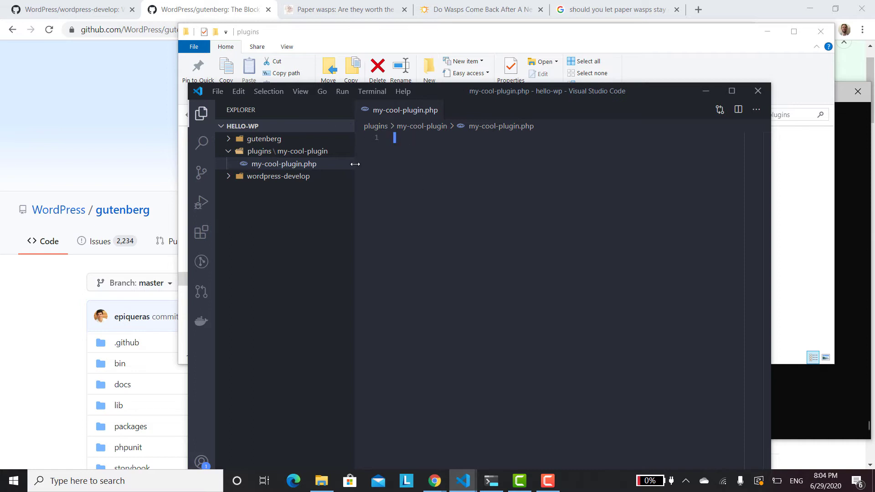
{"action": "type", "text": "<?php"}
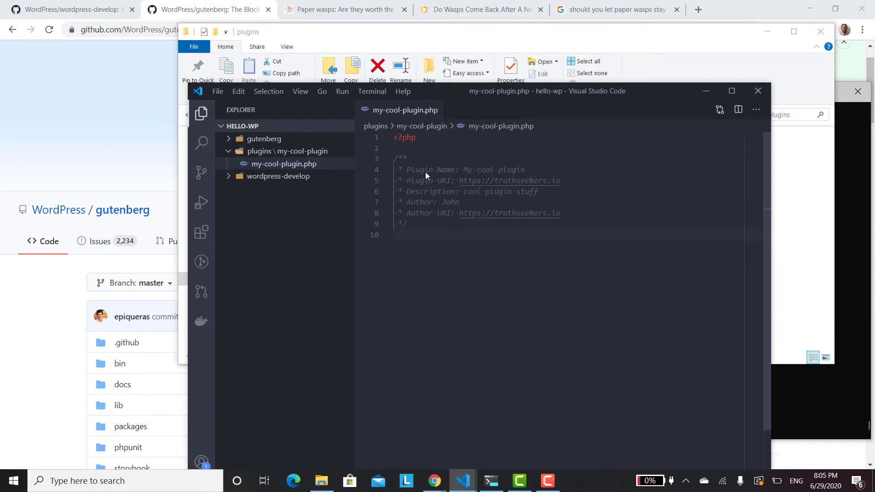
{"action": "left_click", "coordinate": [258, 150]}
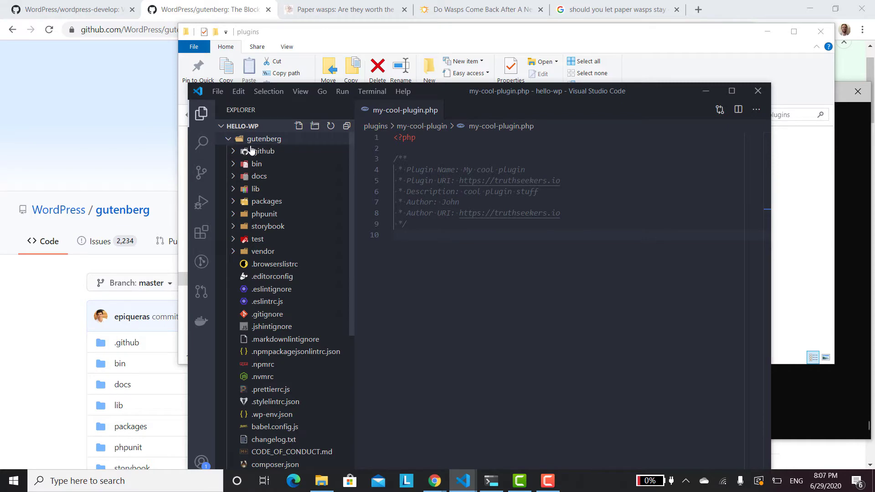
{"action": "scroll", "scroll_direction": "down", "scroll_amount": 3}
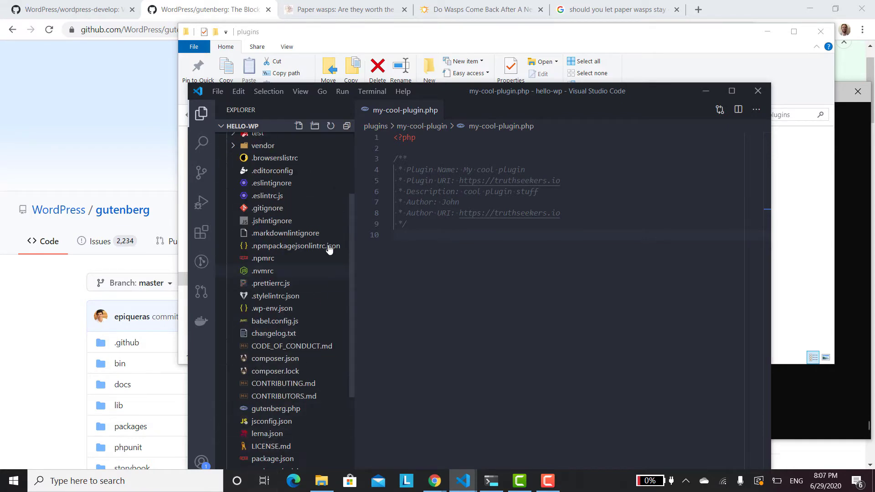
{"action": "scroll", "scroll_direction": "down", "scroll_amount": 3}
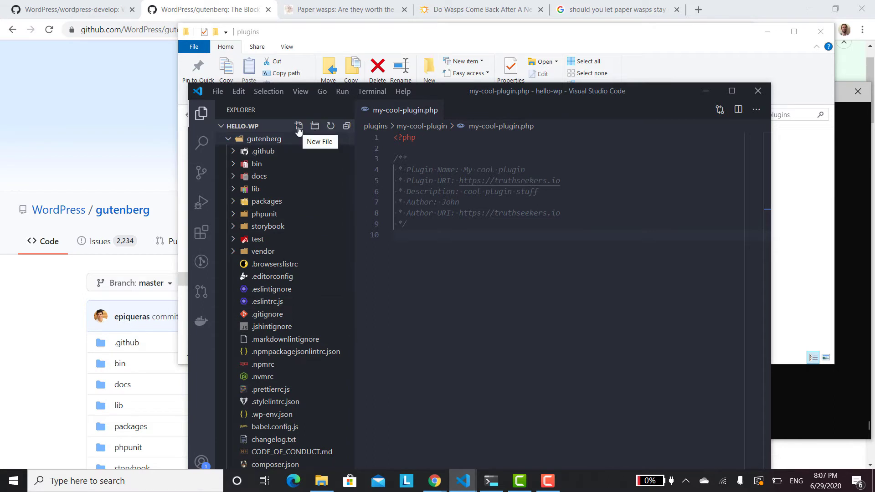
- Start a new .wp-env file at the top of the gutenberg folder
{"action": "left_click", "coordinate": [299, 126]}
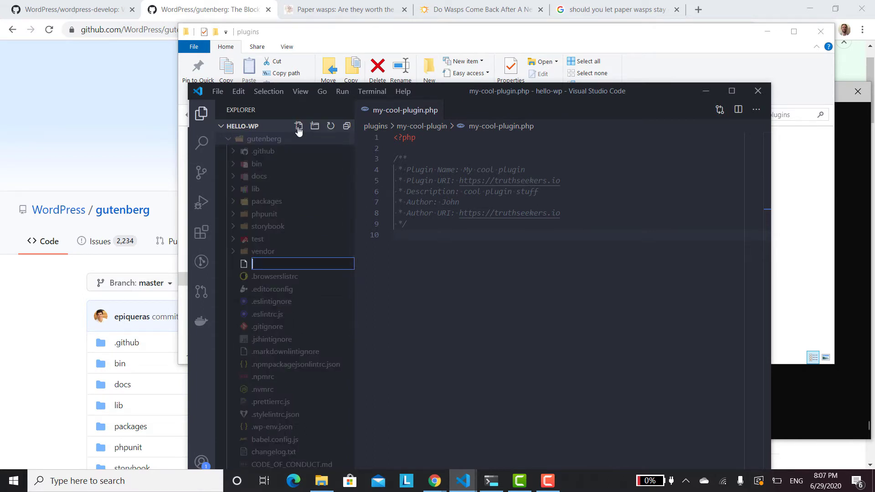
{"action": "type", "text": ".w"}
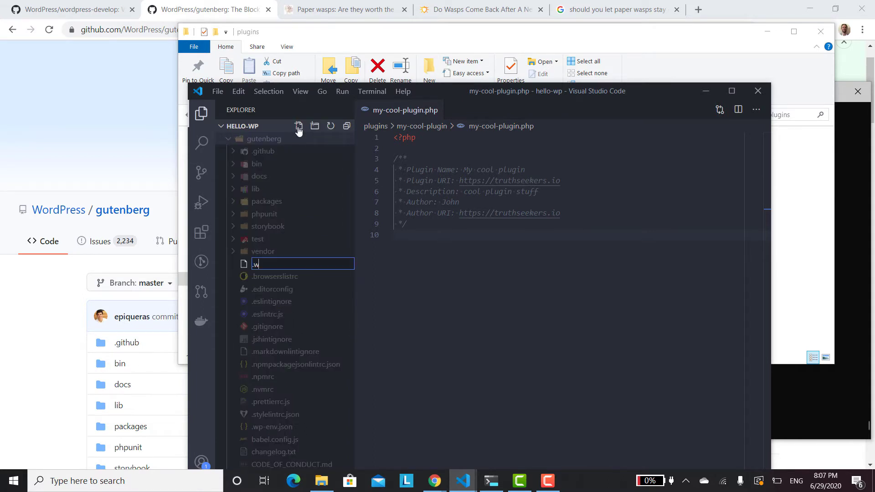
{"action": "type", "text": "p-en"}
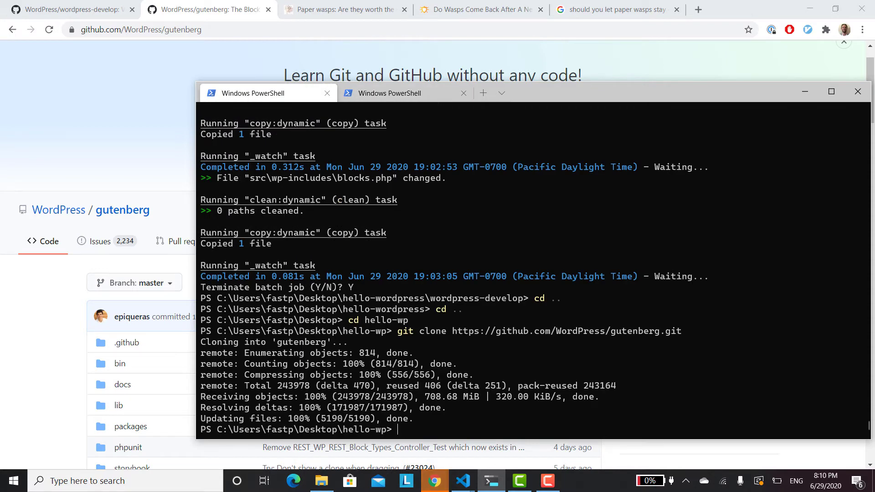
{"action": "mouse_move", "coordinate": [383, 244]}
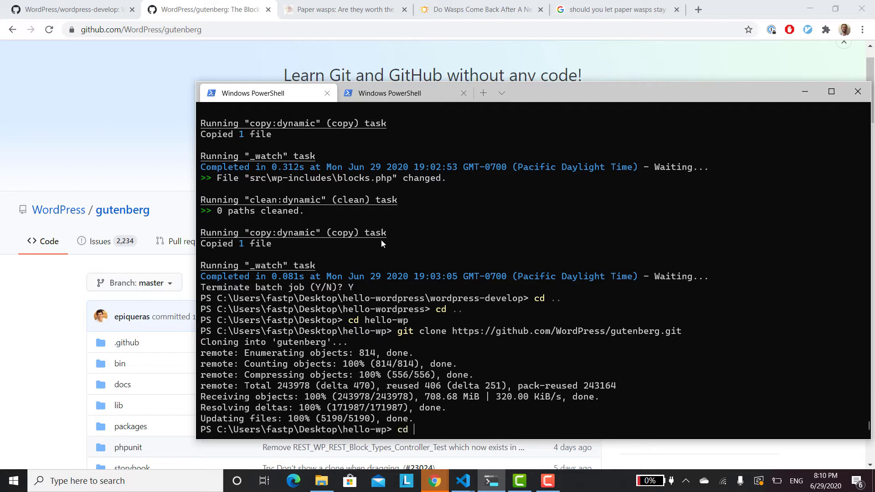
- cd into wordpress-develop and run npm install
{"action": "type", "text": "wp-dev"}
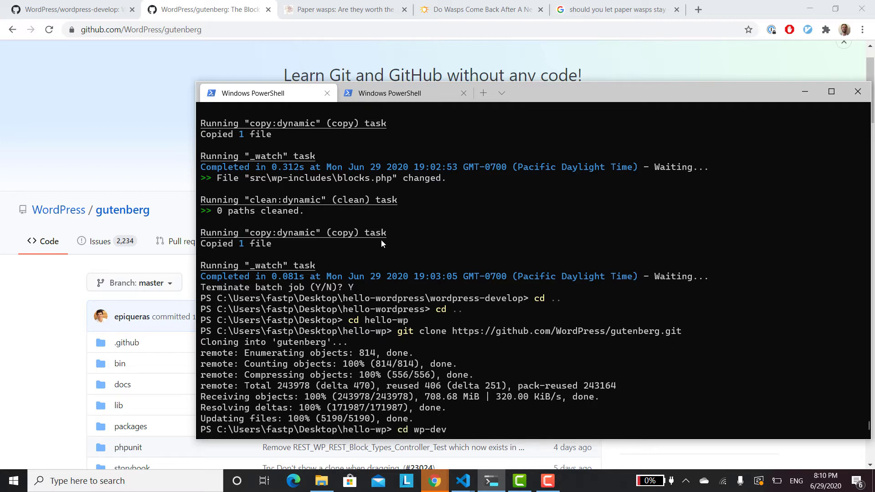
{"action": "type", "text": "wordpress"}
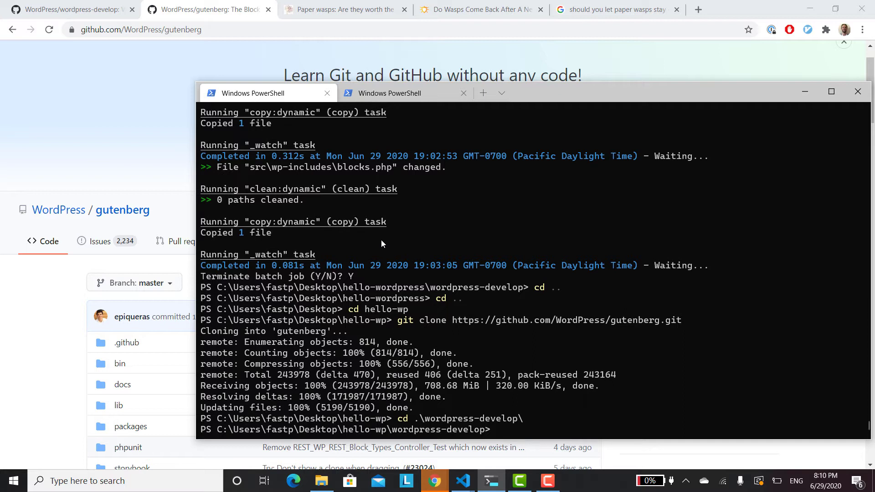
{"action": "type", "text": "npm in"}
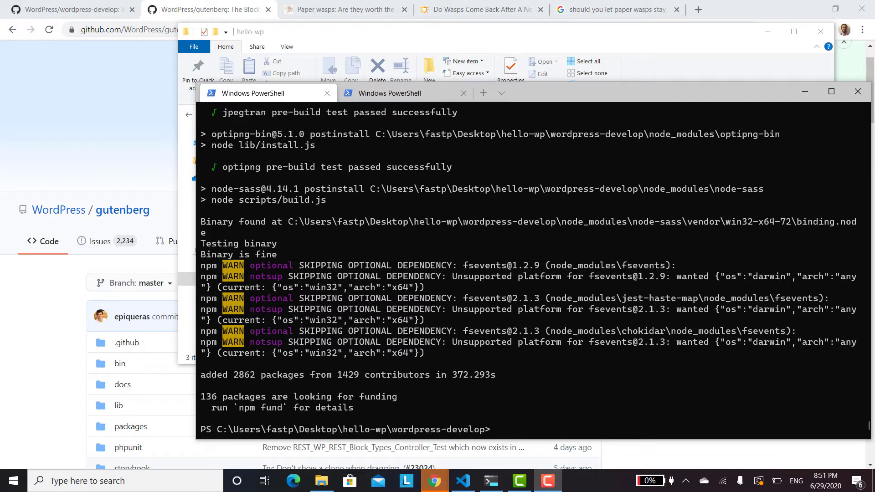
{"action": "mouse_move", "coordinate": [513, 421]}
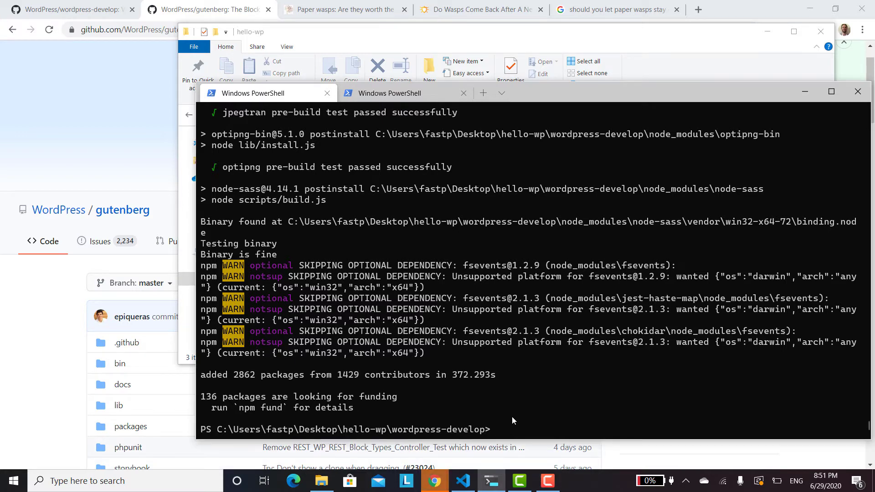
- Start the build watcher with npm run watch
{"action": "type", "text": "npm"}
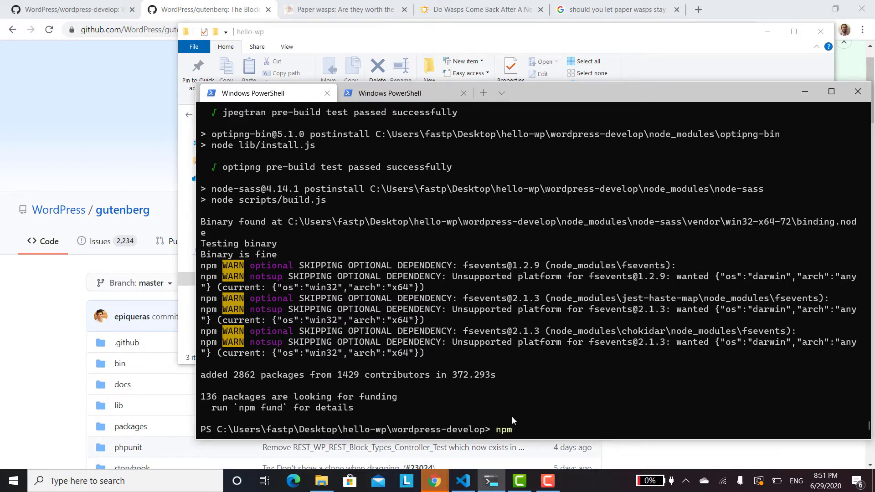
{"action": "type", "text": "run watc"}
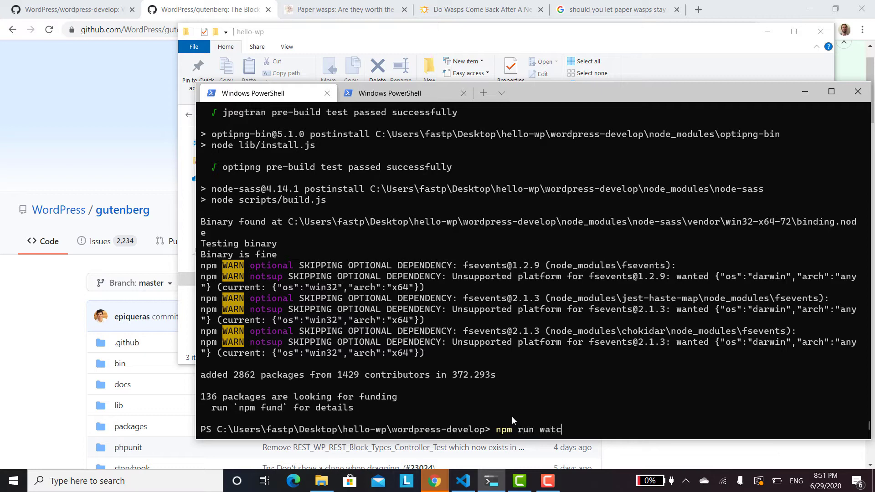
{"action": "type", "text": "h"}
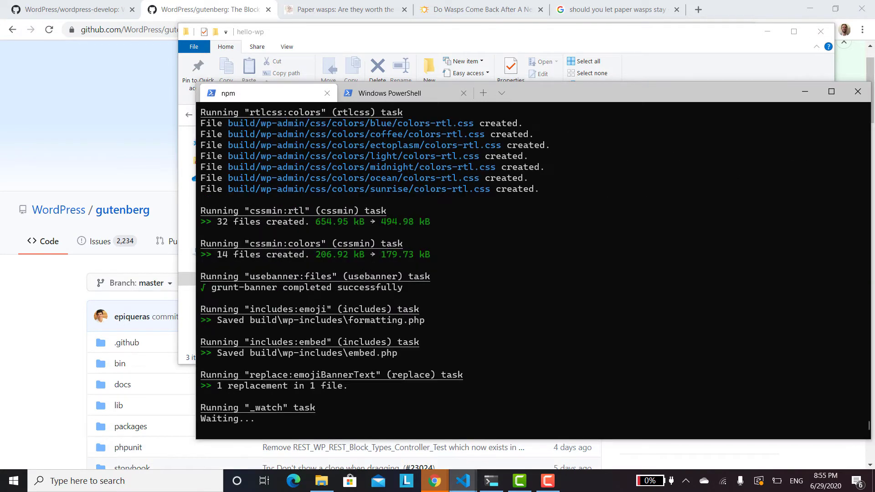
- Back in VS Code, expand wordpress-develop to reveal build, src and tests
{"action": "left_click", "coordinate": [462, 481]}
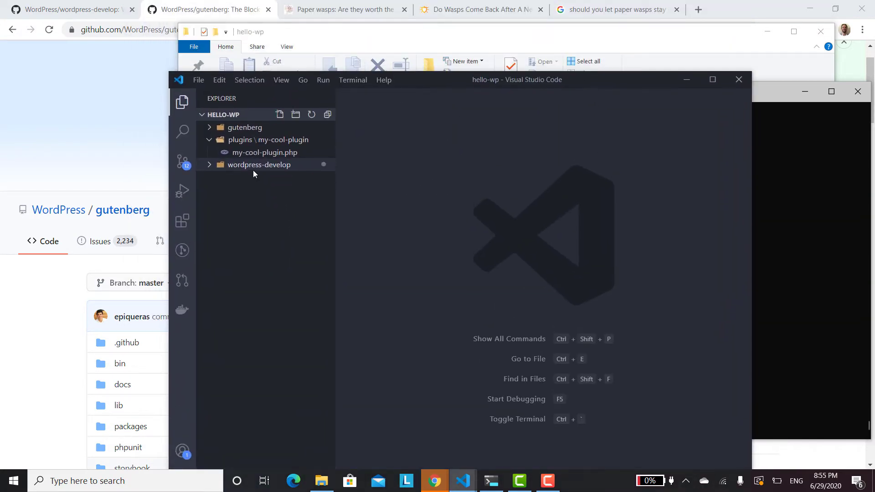
{"action": "left_click", "coordinate": [259, 165]}
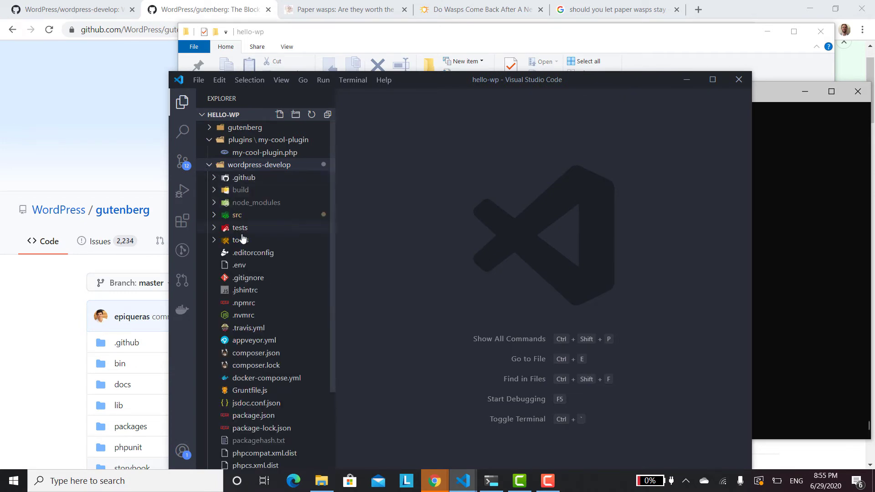
{"action": "mouse_move", "coordinate": [206, 202]}
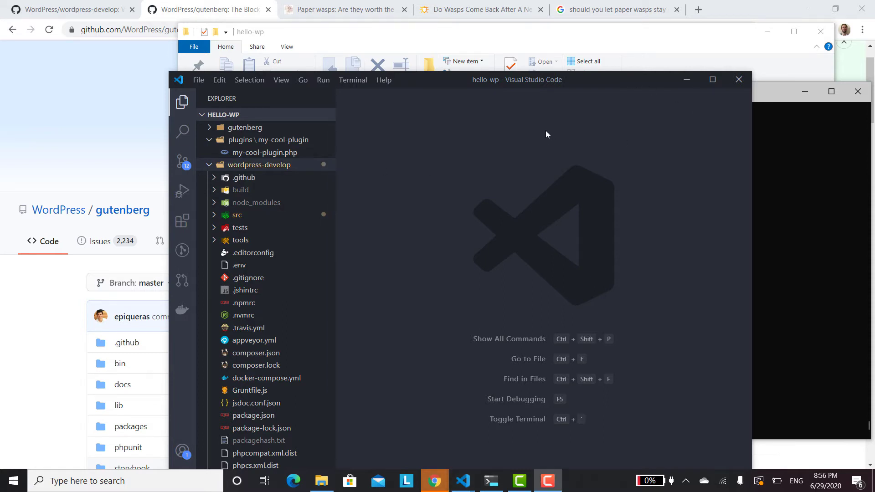
{"action": "mouse_move", "coordinate": [573, 93]}
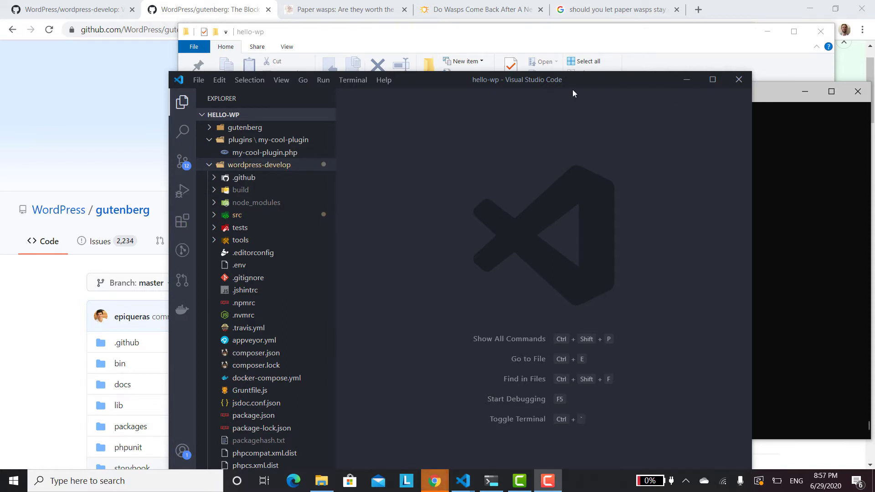
{"action": "mouse_move", "coordinate": [622, 117]}
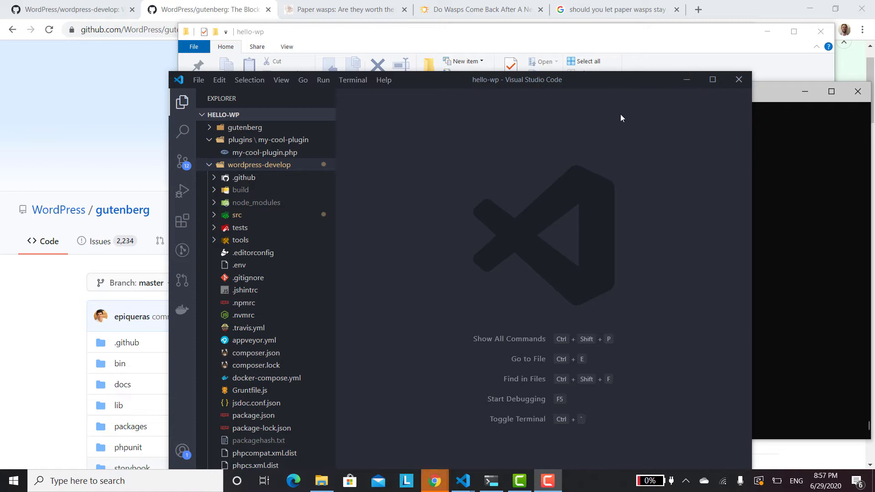
{"action": "mouse_move", "coordinate": [787, 224]}
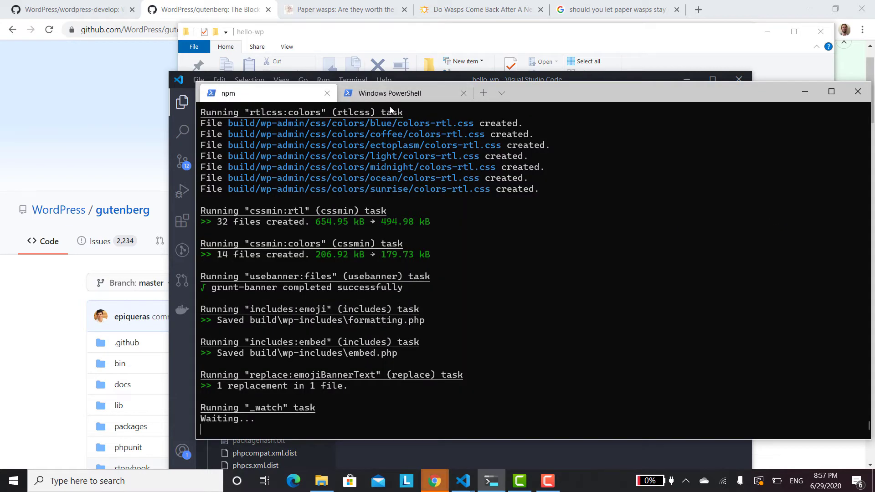
- In the other PowerShell tab, cd into gutenberg and run npm install
{"action": "left_click", "coordinate": [390, 93]}
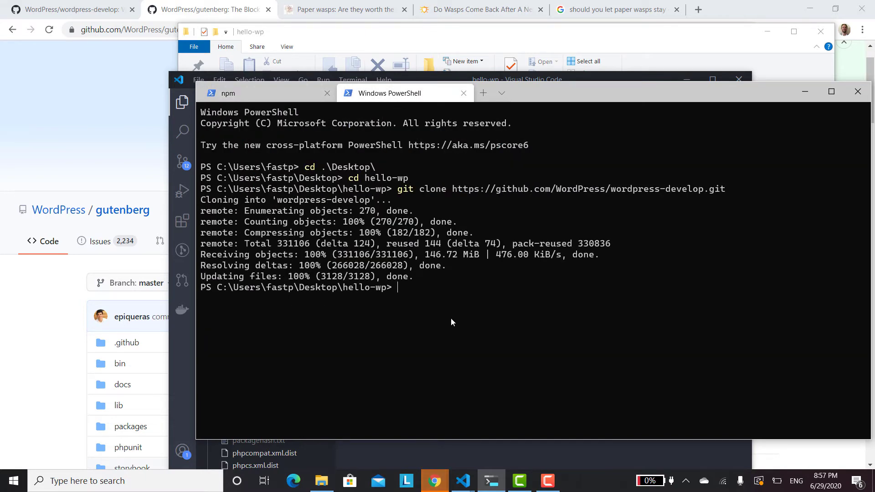
{"action": "type", "text": "cd .\\gutenberg\\"}
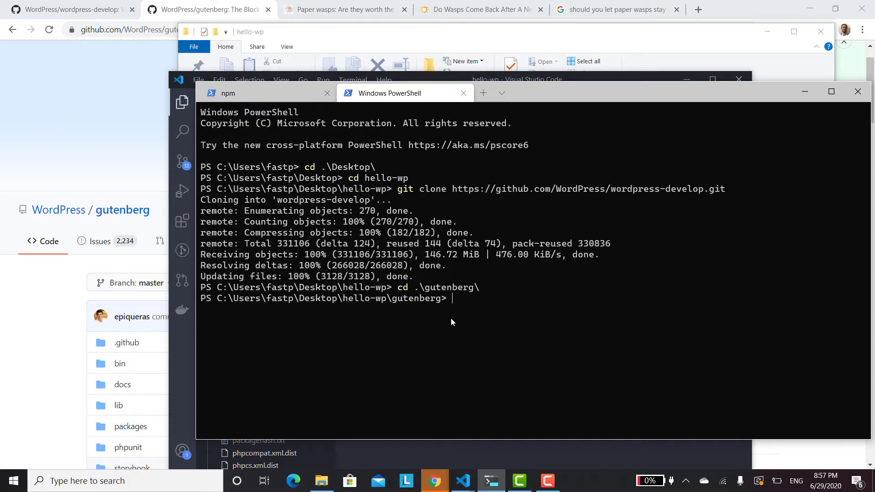
{"action": "mouse_move", "coordinate": [561, 308]}
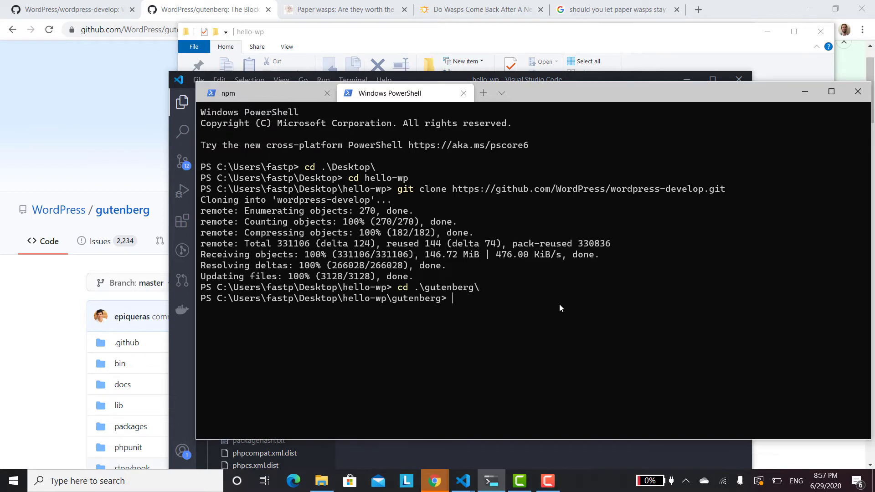
{"action": "type", "text": "npm"}
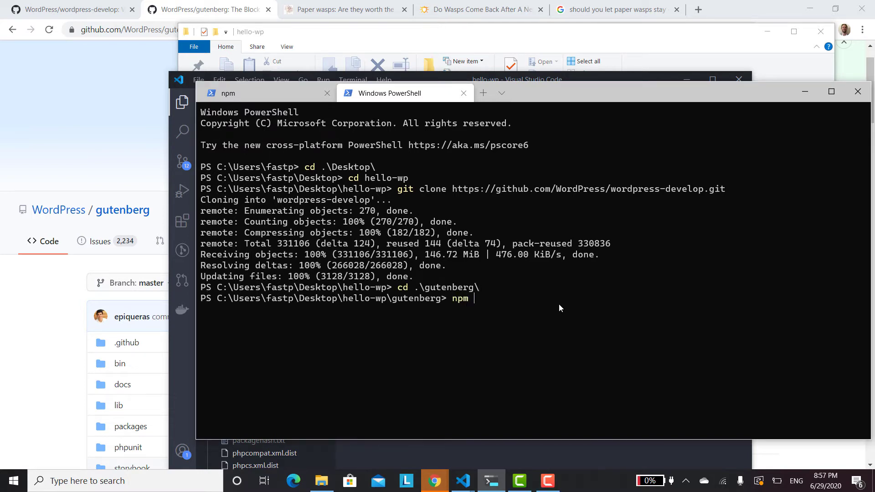
{"action": "type", "text": "ins"}
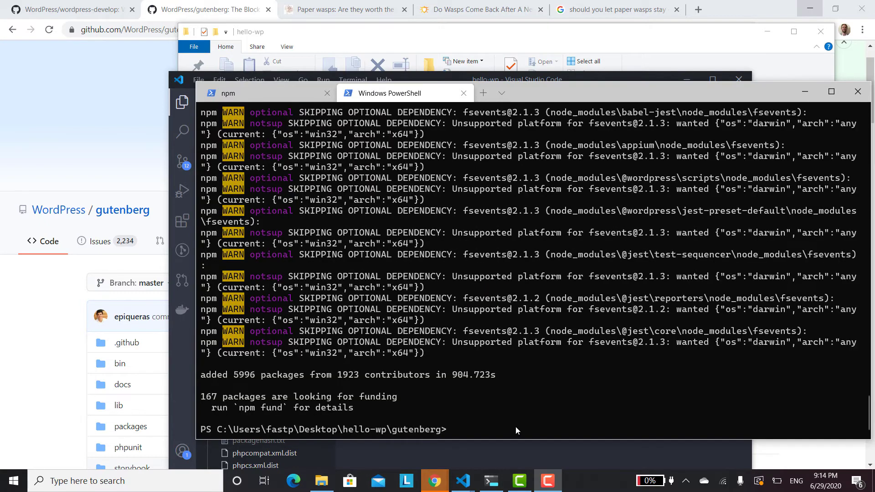
- Start the local WordPress environment with npx wp-env start
{"action": "type", "text": "n"}
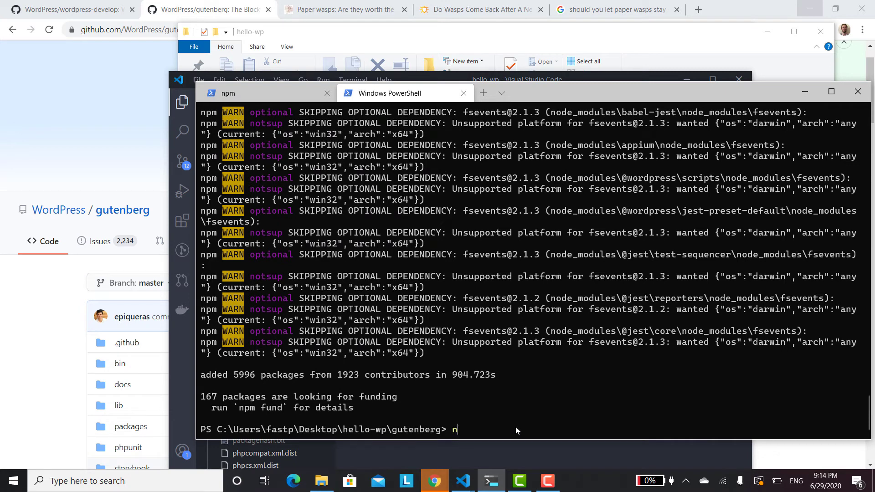
{"action": "type", "text": "px wp-"}
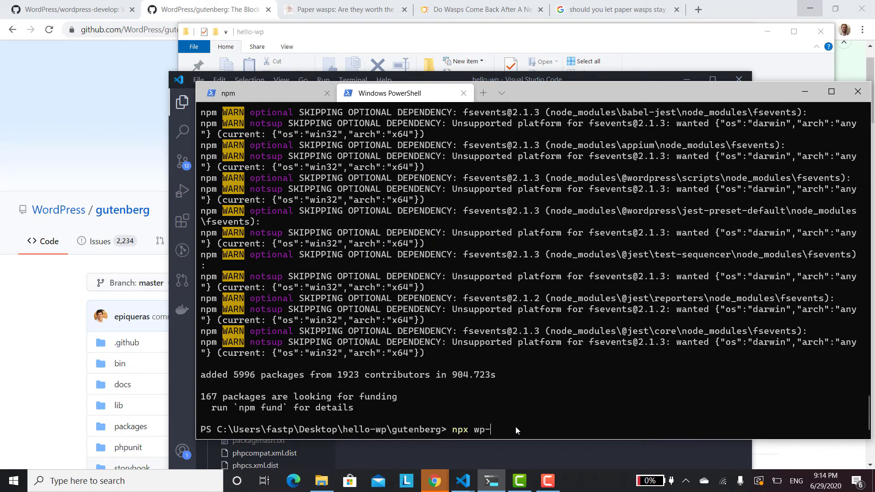
{"action": "type", "text": "-env start"}
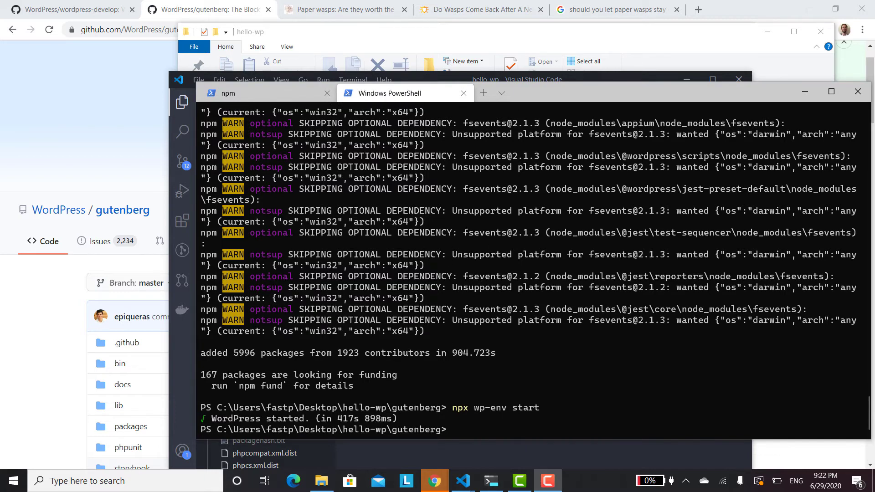
{"action": "mouse_move", "coordinate": [779, 82]}
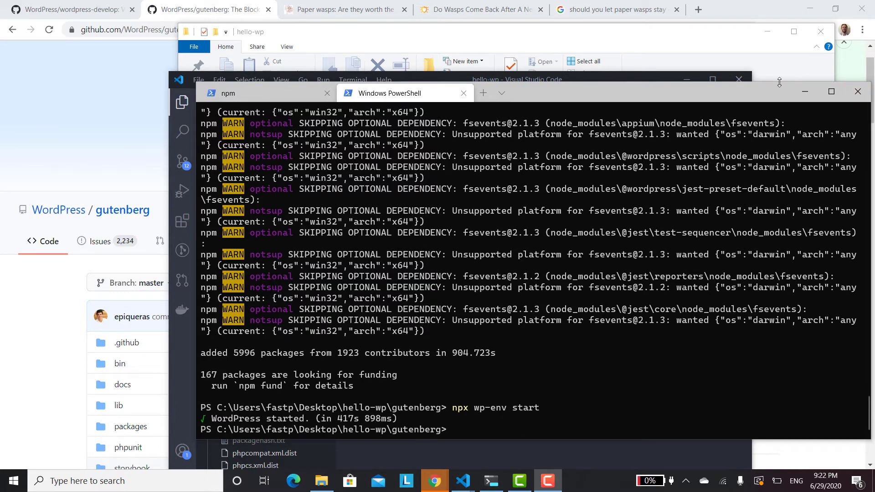
{"action": "type", "text": "n"}
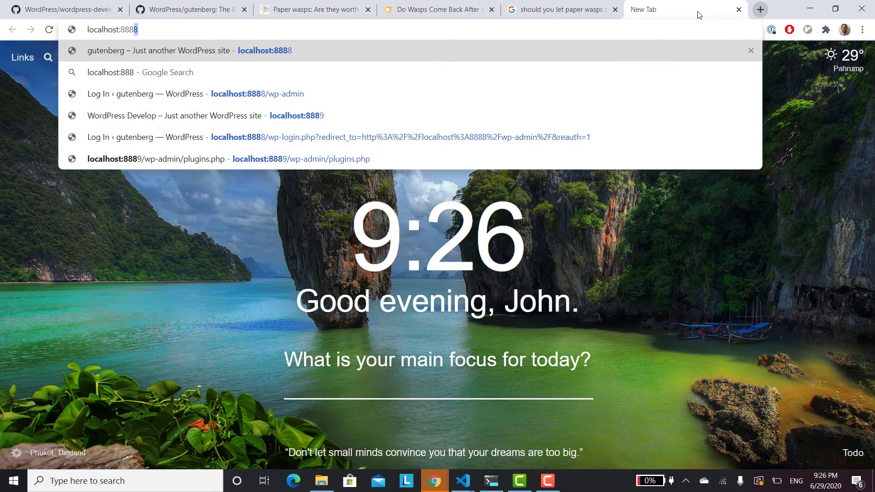
- Go to localhost:8888/wp-admin and log in as admin with the password
{"action": "type", "text": "/wp-admin%2F&reauth=1"}
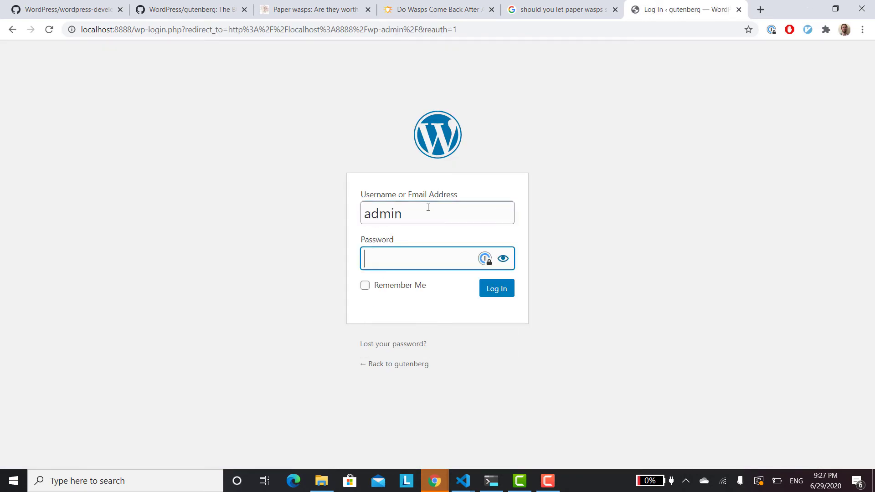
{"action": "type", "text": "password"}
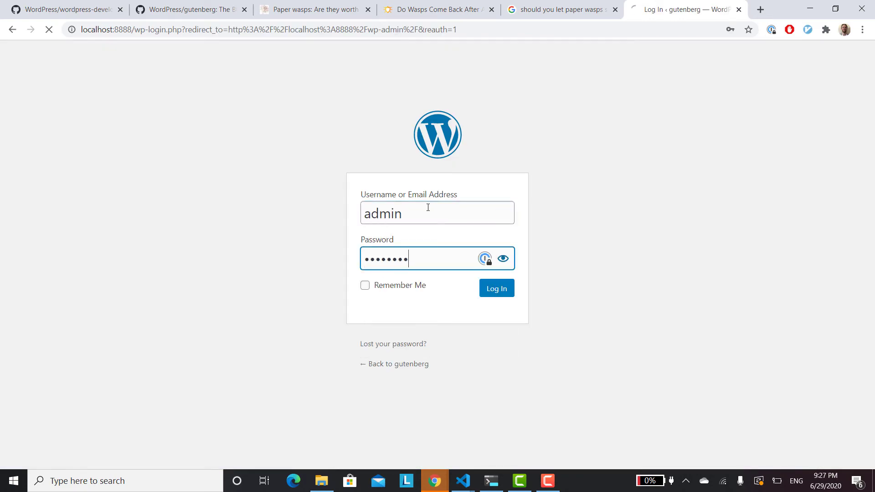
{"action": "left_click", "coordinate": [496, 288]}
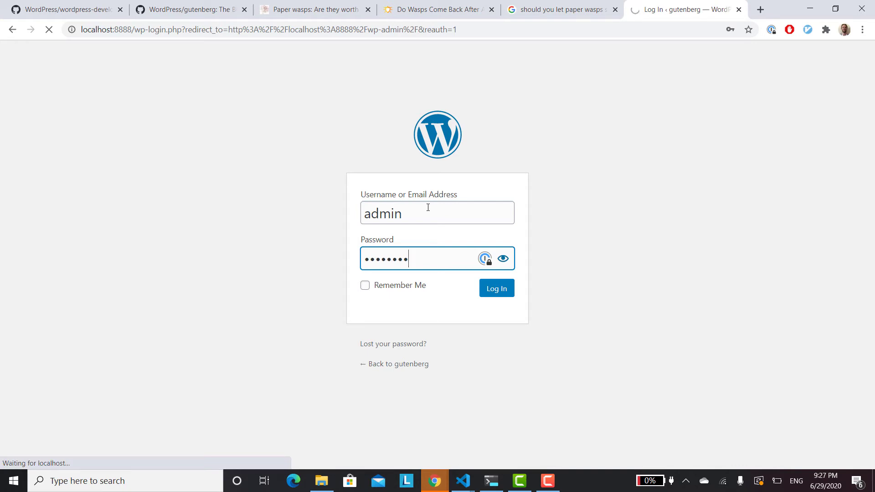
{"action": "left_click", "coordinate": [496, 288]}
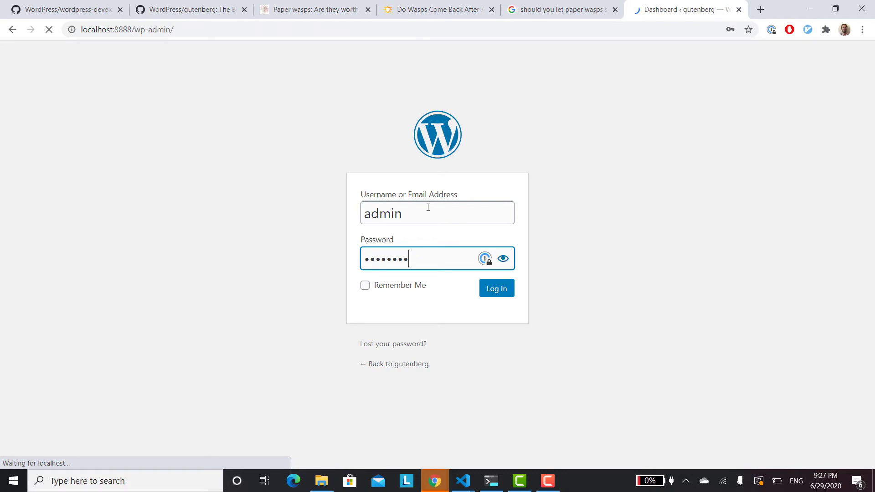
{"action": "left_click", "coordinate": [496, 288]}
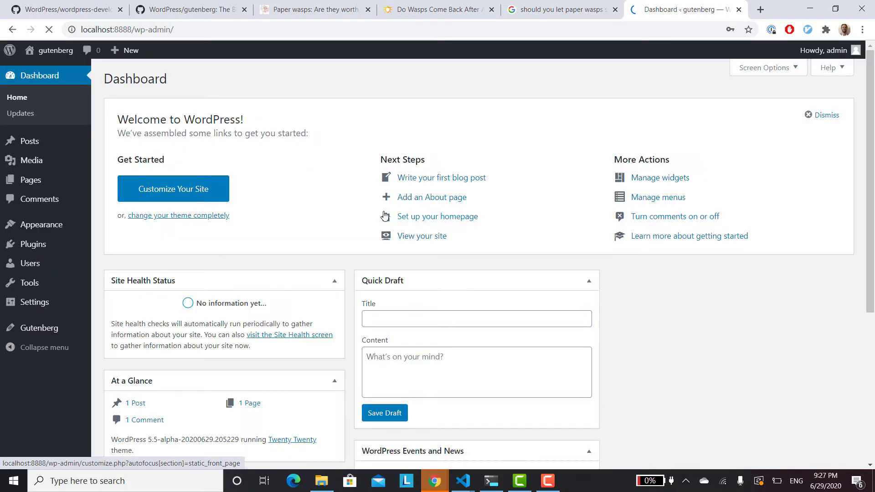
{"action": "mouse_move", "coordinate": [33, 245]}
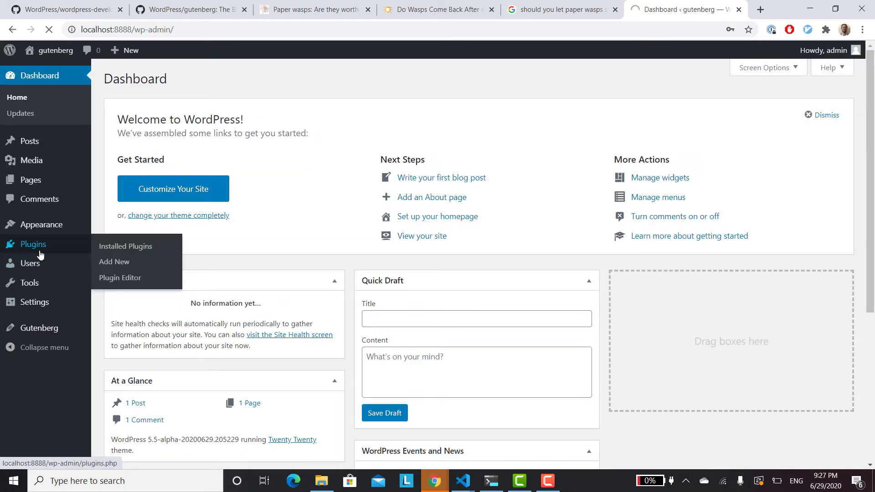
{"action": "mouse_move", "coordinate": [77, 254]}
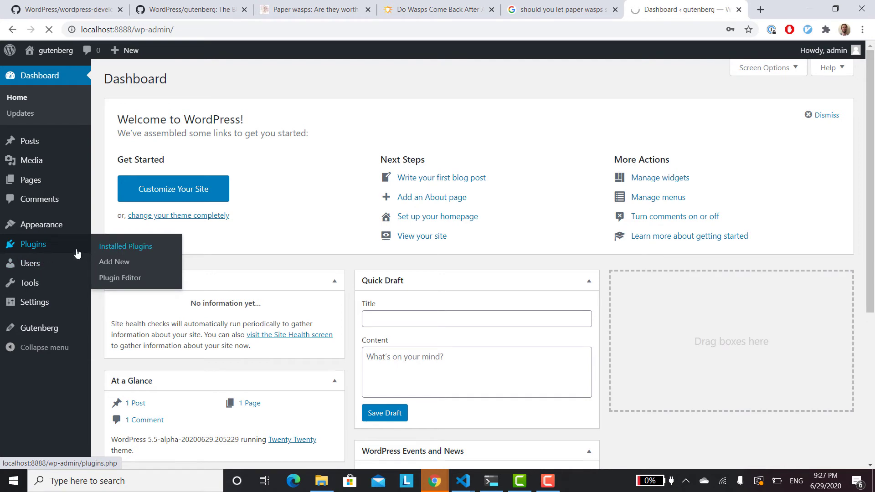
{"action": "mouse_move", "coordinate": [125, 246]}
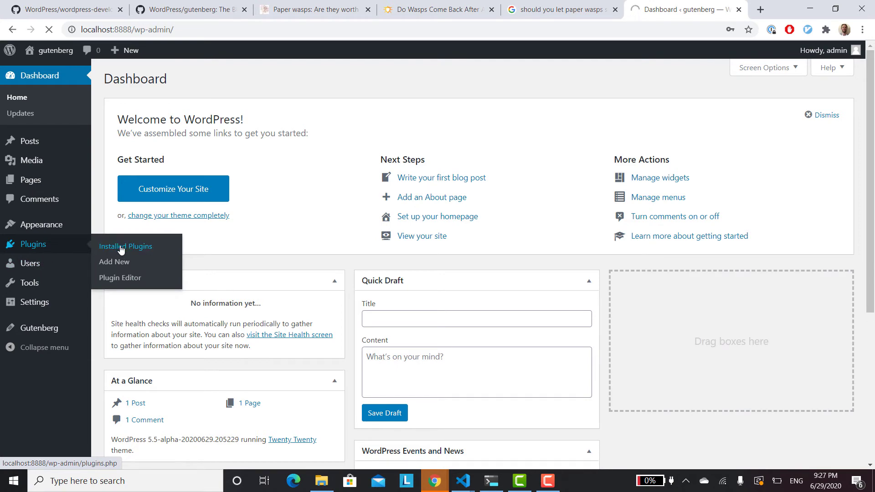
- Show Installed Plugins with My cool plugin active
{"action": "left_click", "coordinate": [126, 247]}
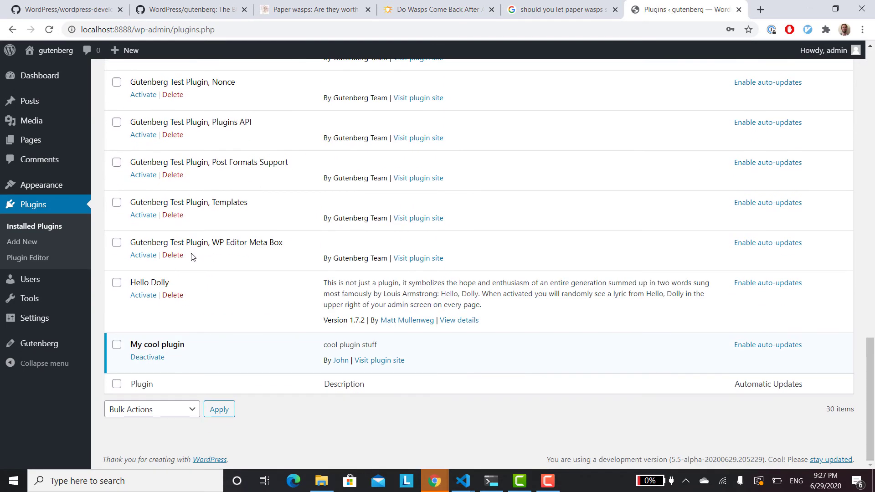
{"action": "mouse_move", "coordinate": [144, 353]}
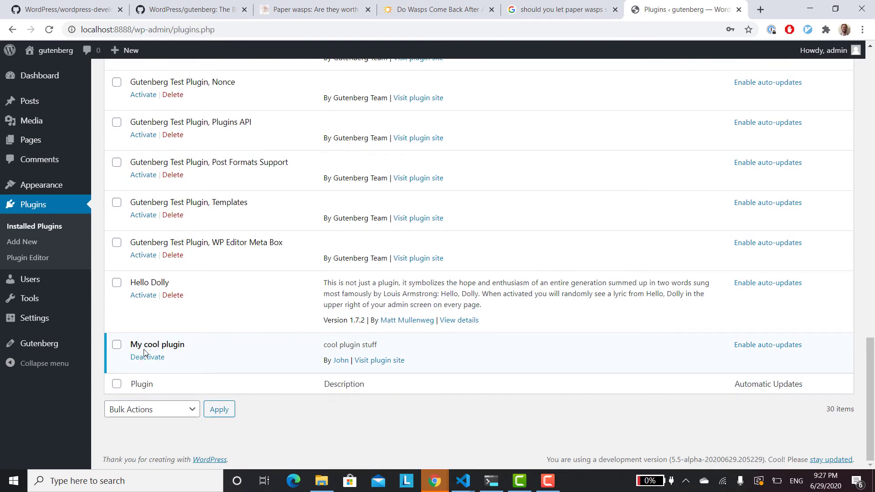
{"action": "mouse_move", "coordinate": [266, 320]}
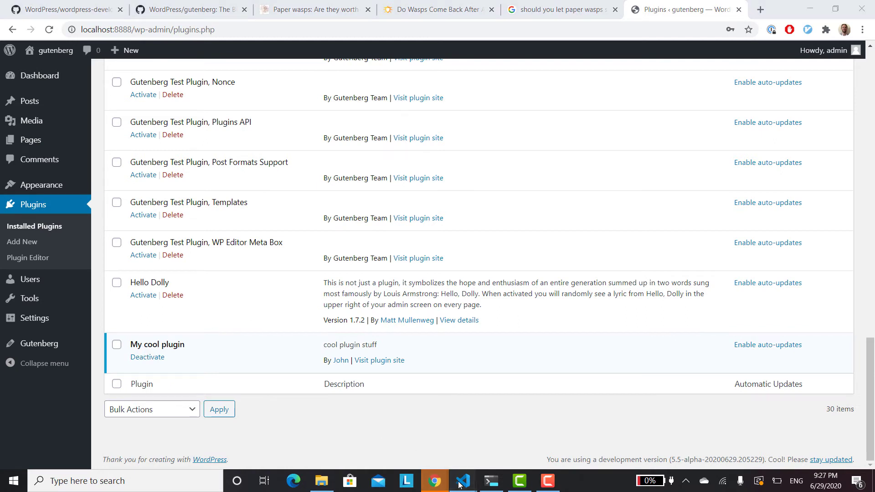
{"action": "mouse_move", "coordinate": [461, 480]}
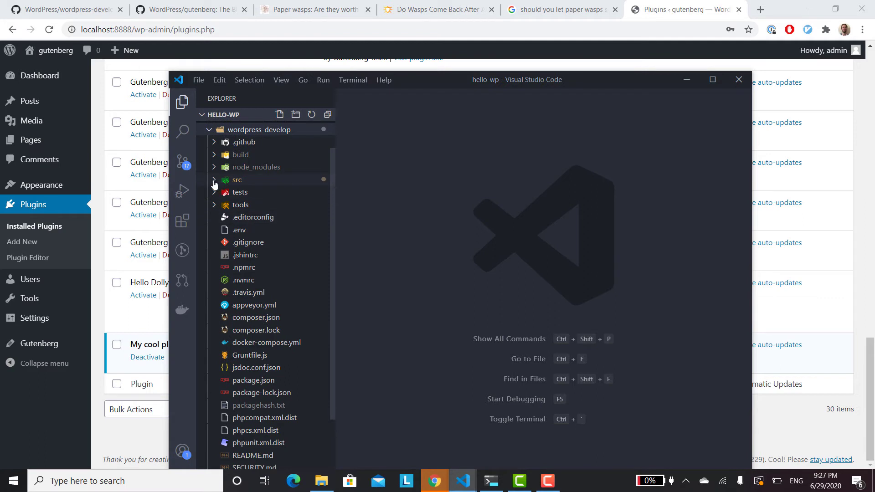
- Open wordpress-develop/src/wp-includes/blocks.php in a maximized editor
{"action": "left_click", "coordinate": [214, 180]}
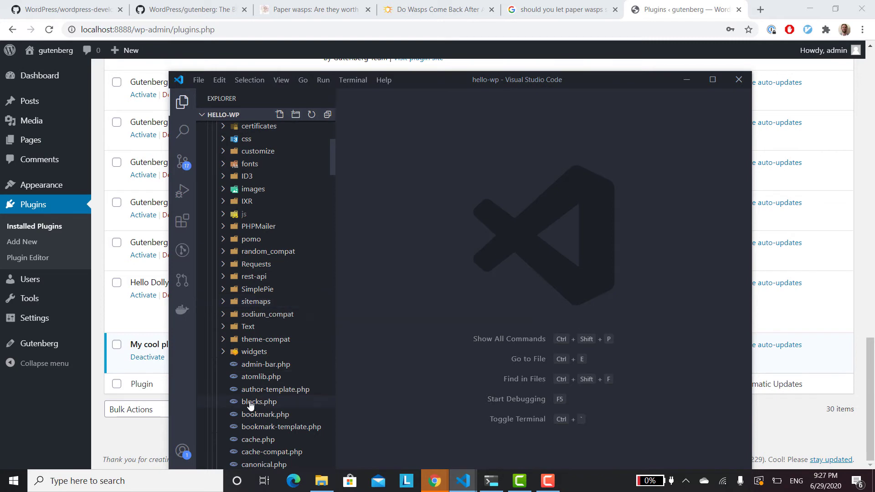
{"action": "left_click", "coordinate": [257, 401]}
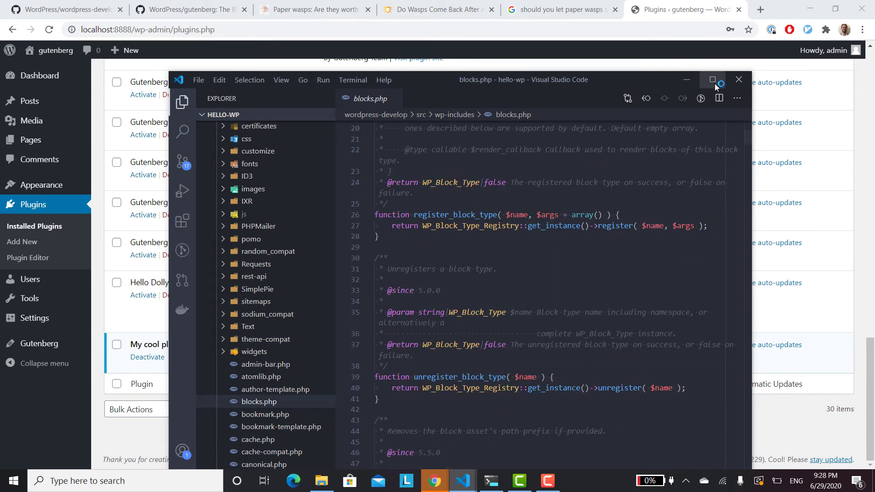
{"action": "left_click", "coordinate": [713, 79]}
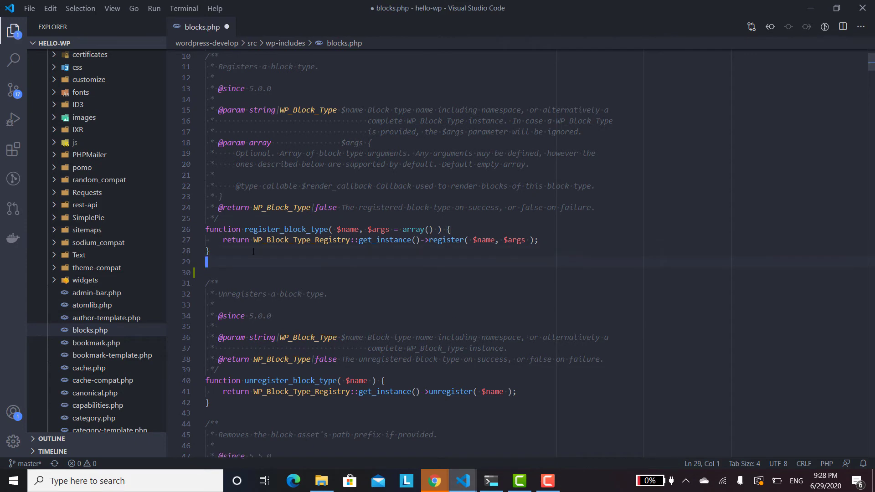
- Add die("hello"); after register_block_type and save blocks.php
{"action": "type", "text": "die(\"he\")"}
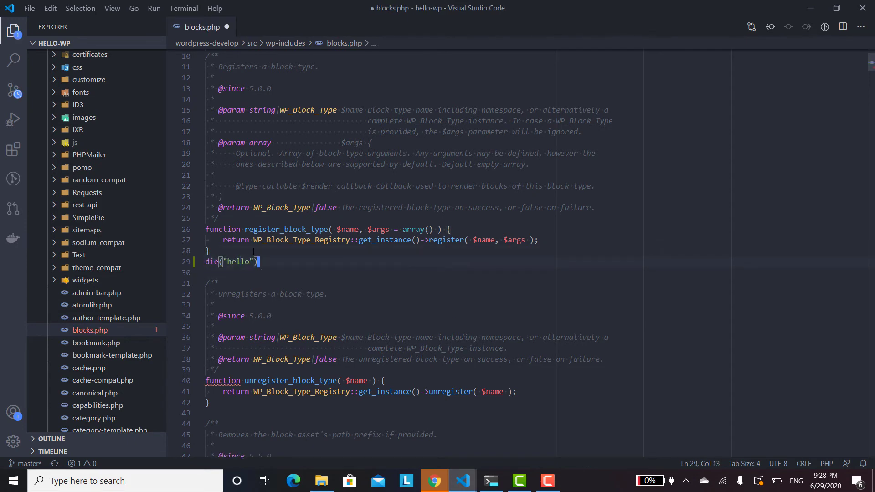
{"action": "type", "text": ";"}
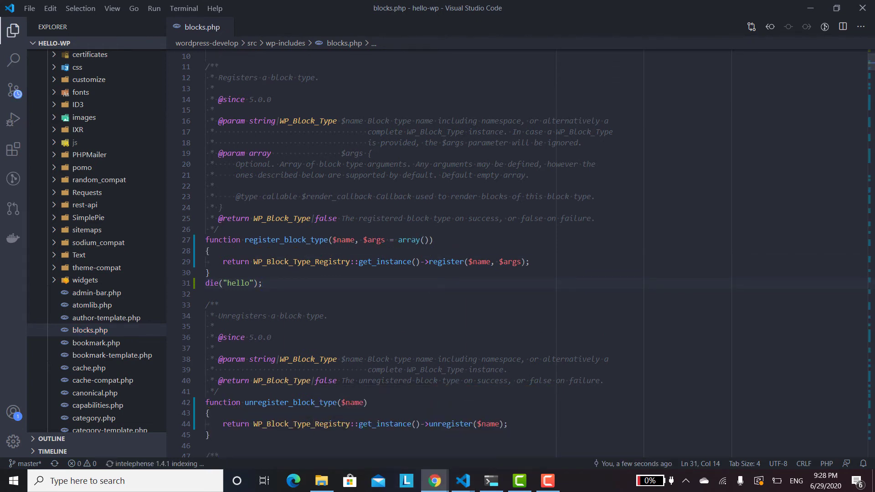
{"action": "left_click", "coordinate": [434, 480]}
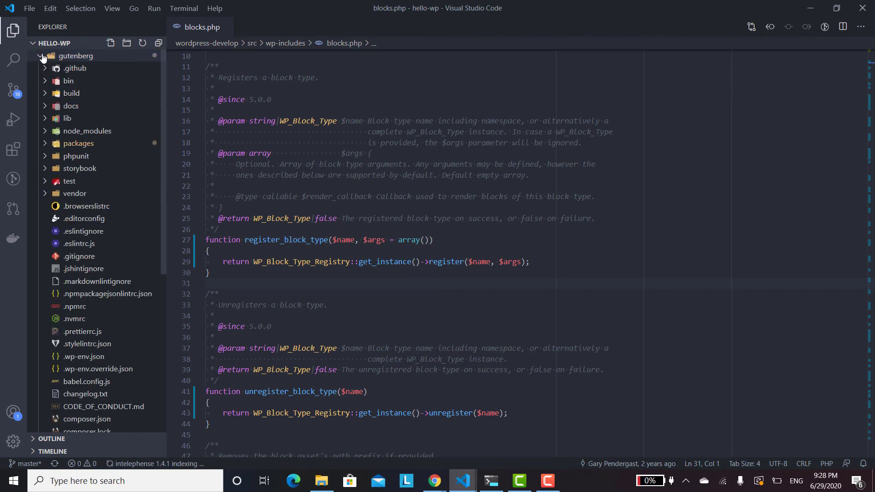
- Expand gutenberg/packages/blocks/src to reach index.js
{"action": "left_click", "coordinate": [78, 143]}
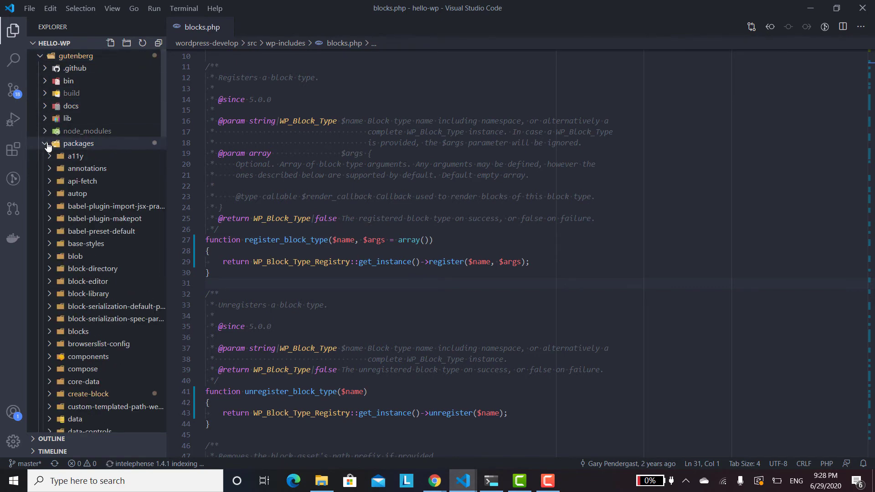
{"action": "scroll", "scroll_direction": "down", "scroll_amount": 3}
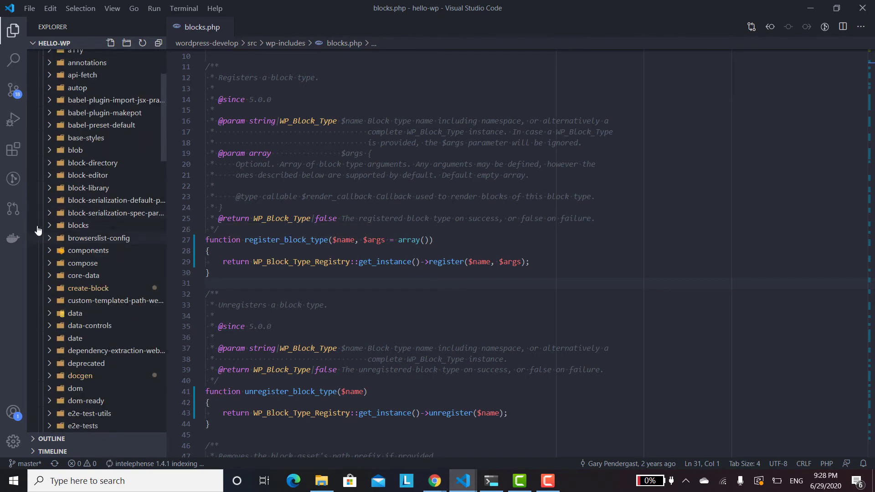
{"action": "left_click", "coordinate": [79, 225]}
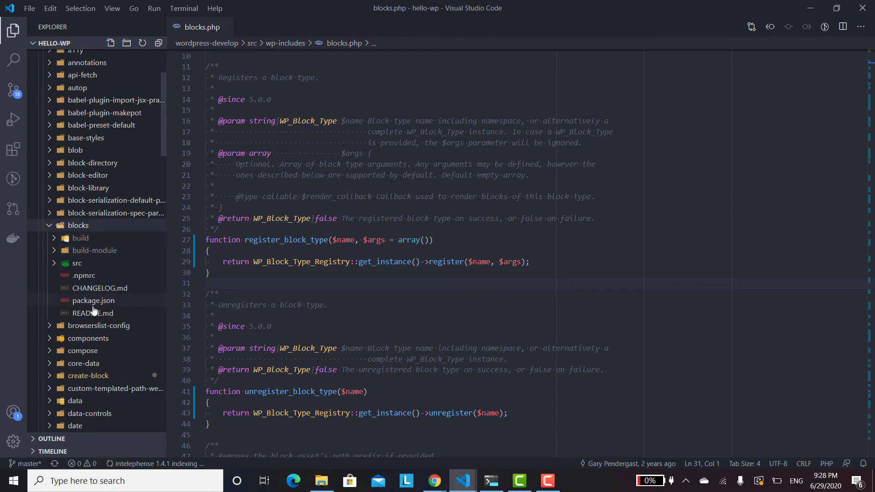
{"action": "left_click", "coordinate": [77, 262]}
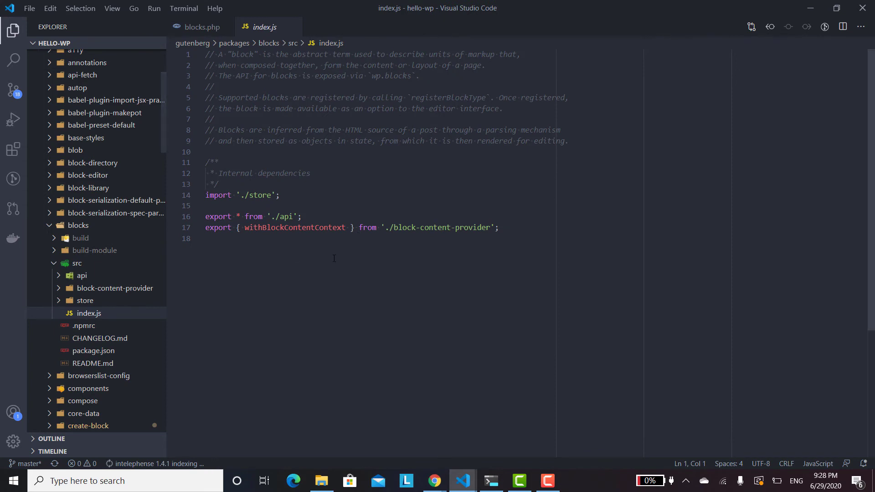
- Add console.log("hello from source"); below the api export and save index.js
{"action": "left_click", "coordinate": [306, 217]}
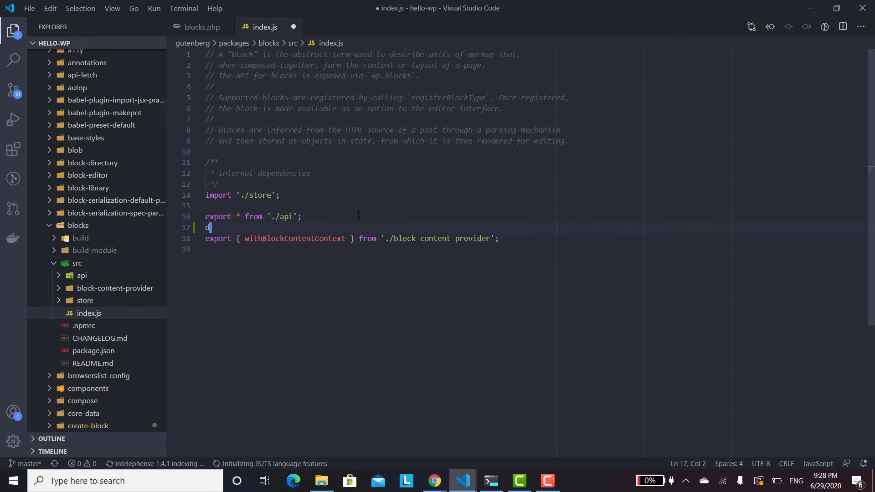
{"action": "type", "text": "console.log(\"hello f"}
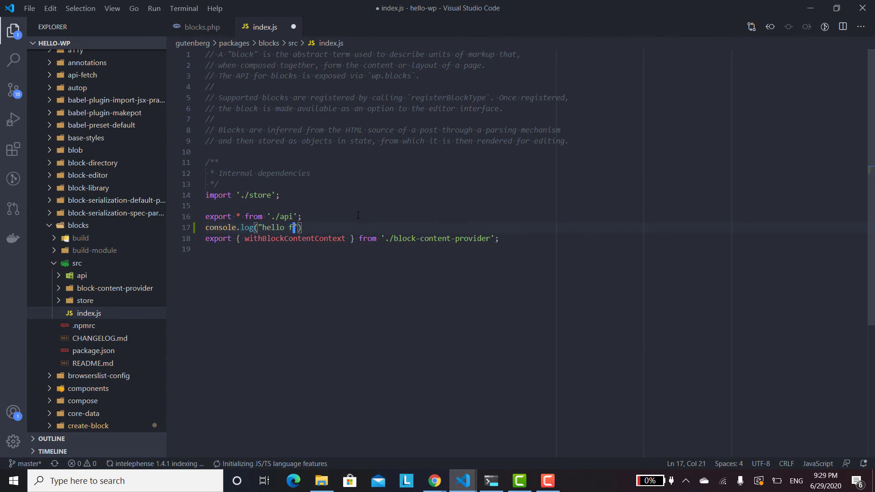
{"action": "type", "text": "rom source"}
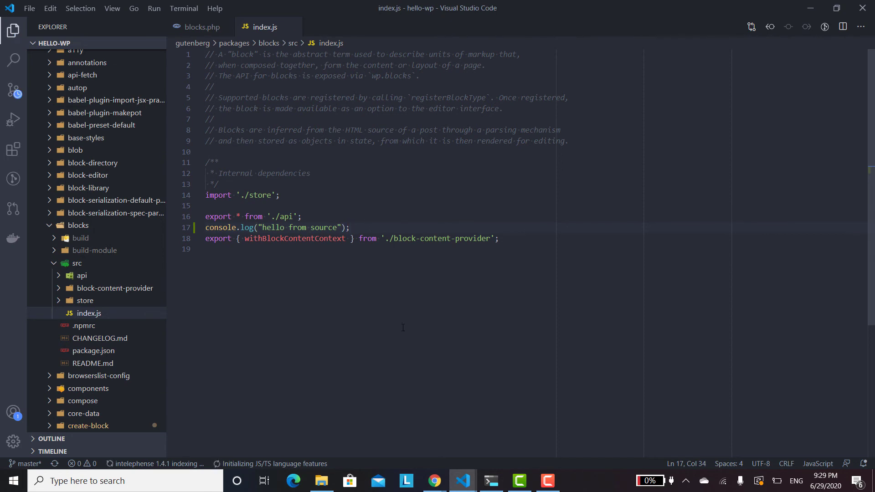
{"action": "mouse_move", "coordinate": [434, 481]}
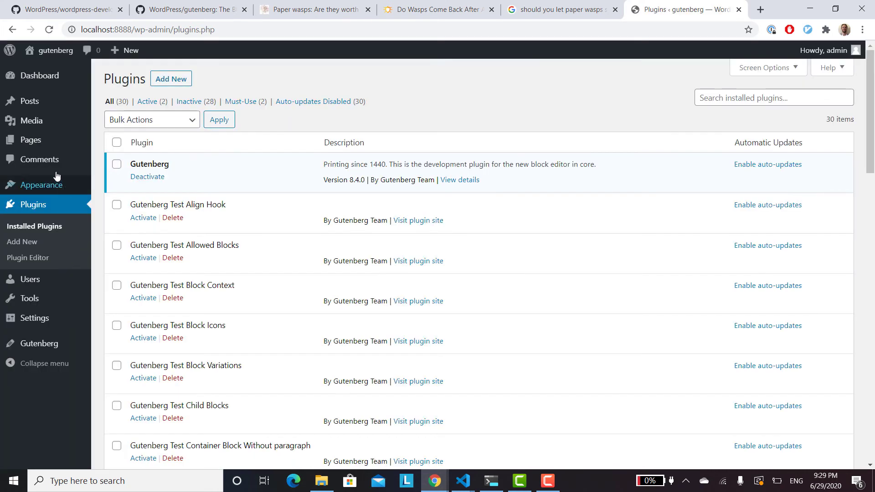
{"action": "mouse_move", "coordinate": [26, 101]}
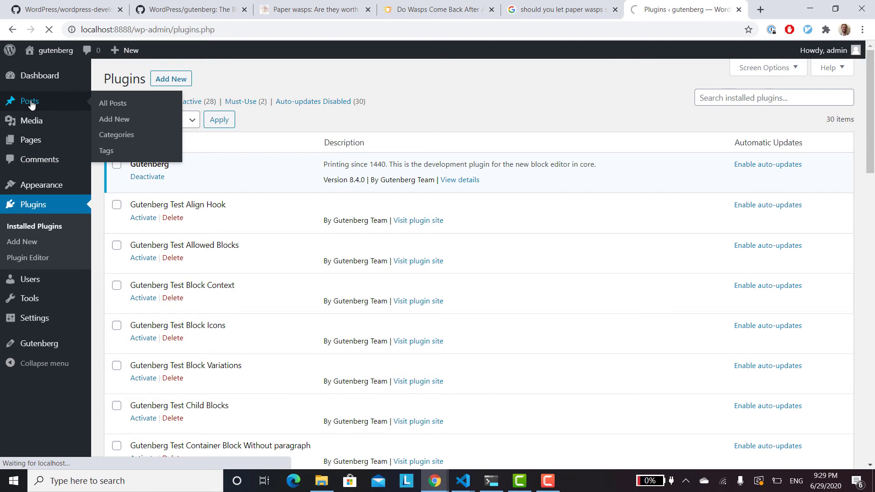
- From Posts, add a new post so the console prints hello from source
{"action": "left_click", "coordinate": [113, 103]}
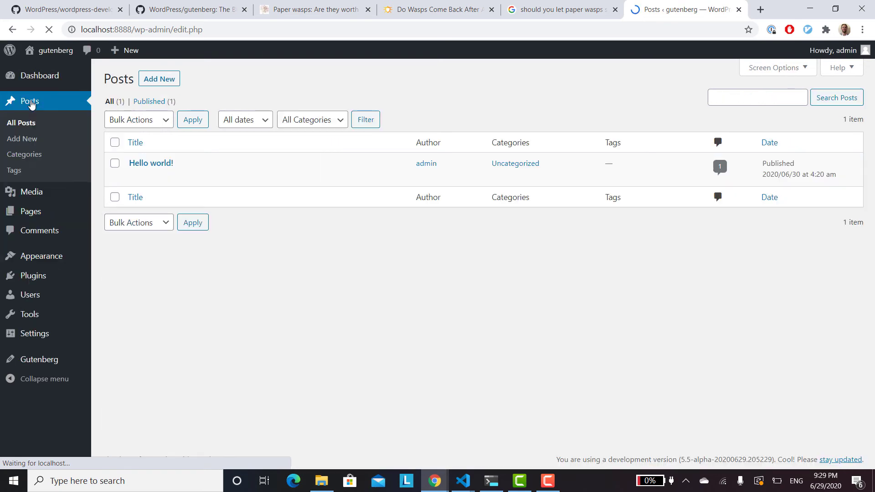
{"action": "left_click", "coordinate": [159, 78]}
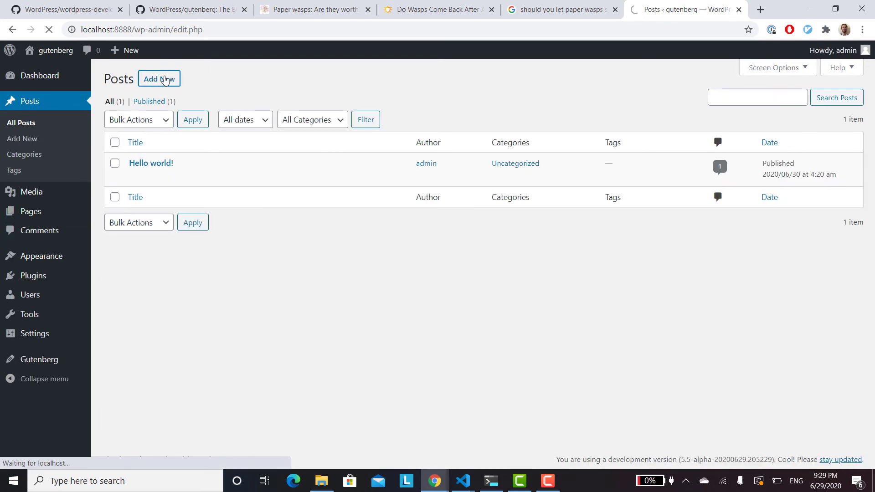
{"action": "left_click", "coordinate": [158, 78]}
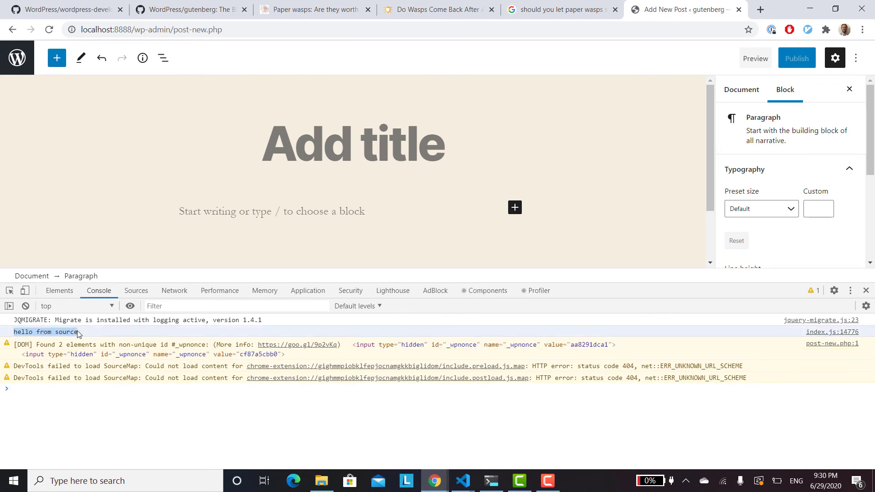
{"action": "mouse_move", "coordinate": [147, 264]}
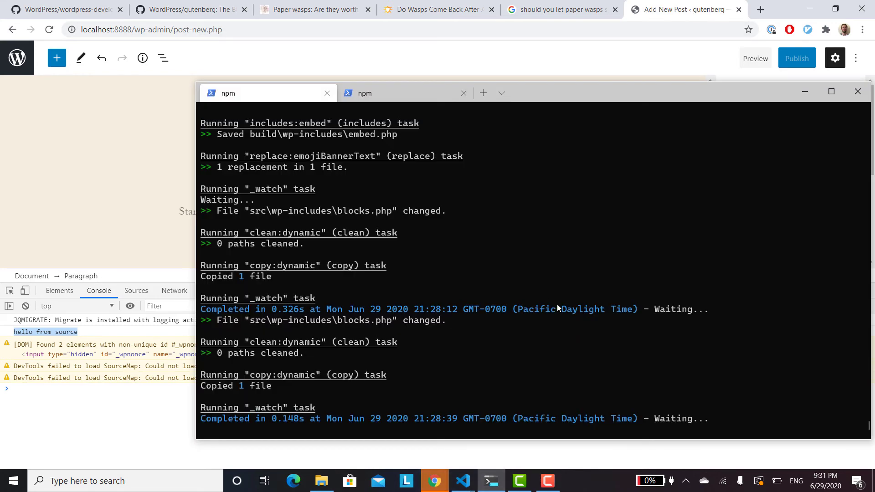
- Stop the core grunt watcher and the packages npm watcher with Ctrl+C
{"action": "key", "text": "ctrl+c"}
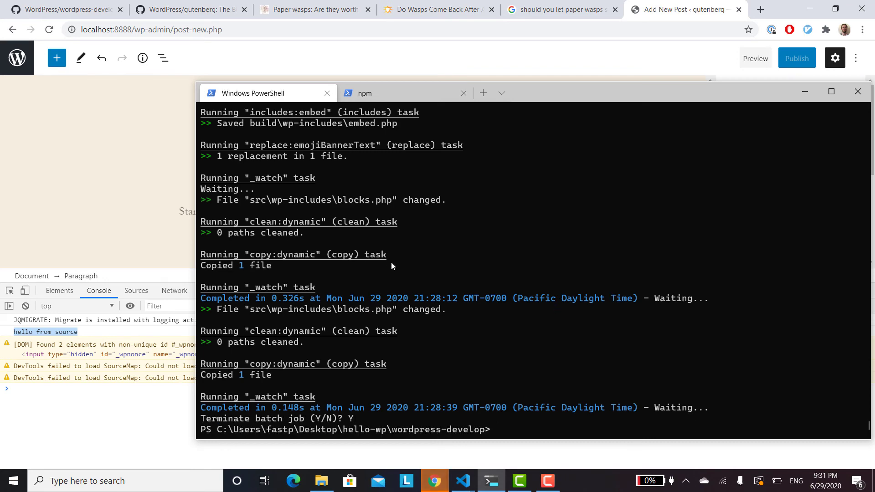
{"action": "left_click", "coordinate": [364, 93]}
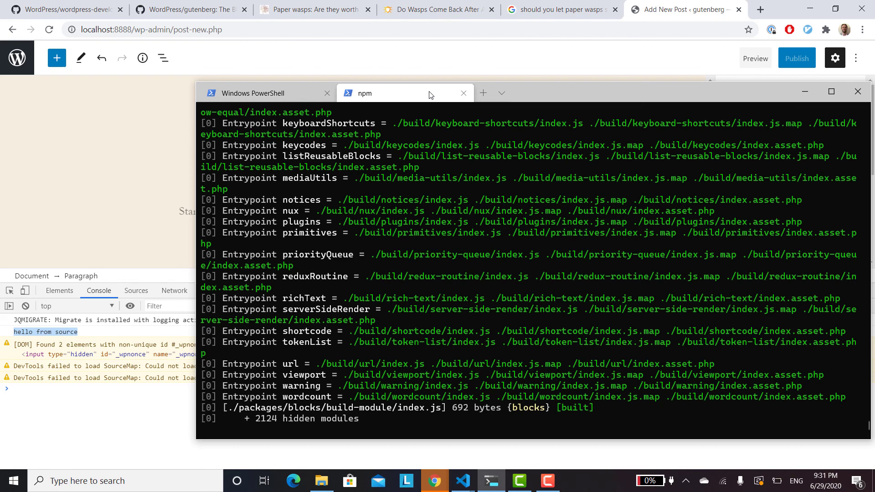
{"action": "key", "text": "ctrl+c"}
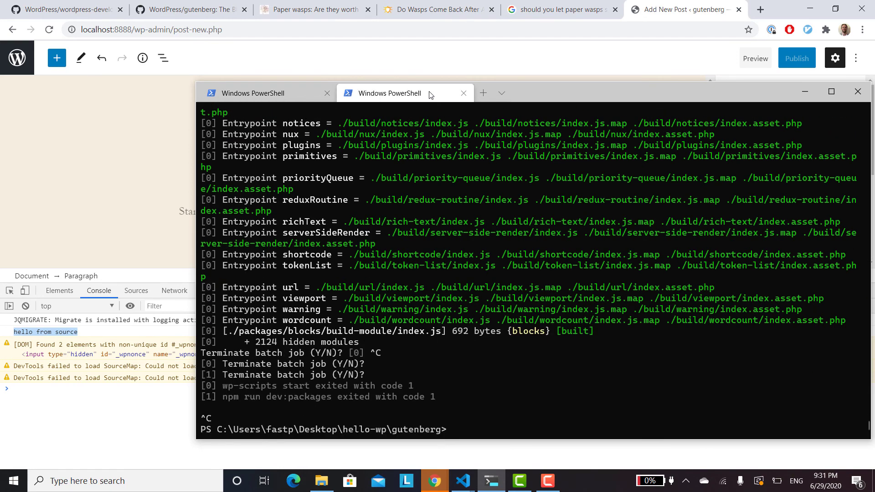
- Shut down the local WordPress environment with npx wp-env stop
{"action": "type", "text": "npx wp-env start"}
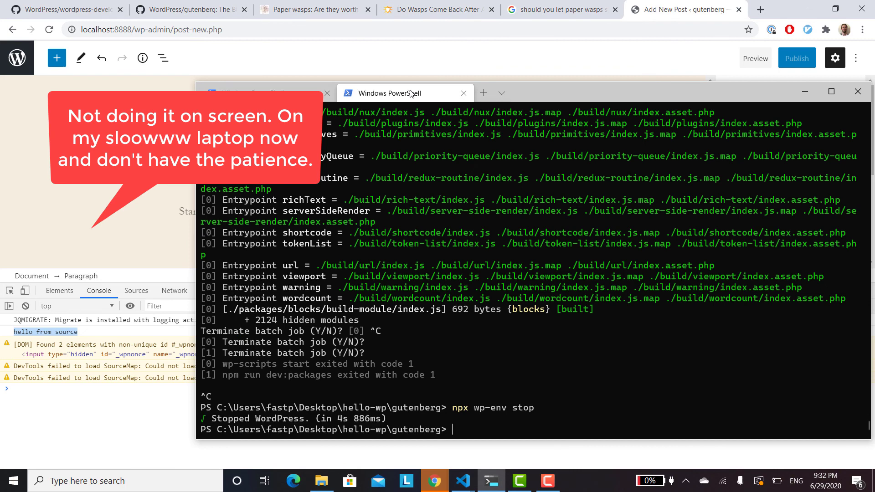
{"action": "type", "text": "npx wp-env stop"}
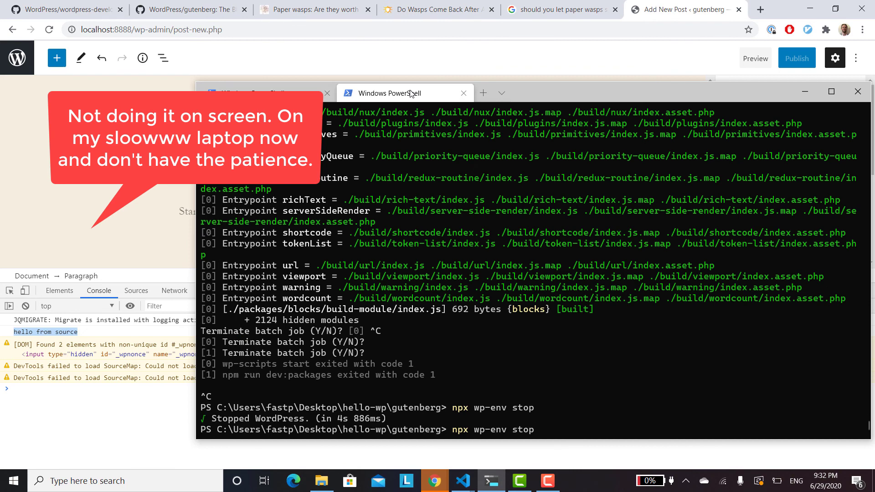
{"action": "type", "text": "start"}
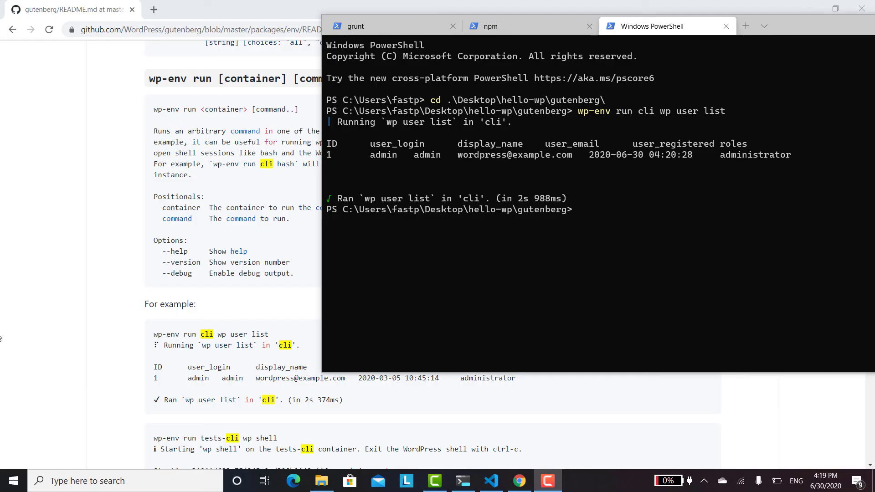
{"action": "mouse_move", "coordinate": [112, 220]}
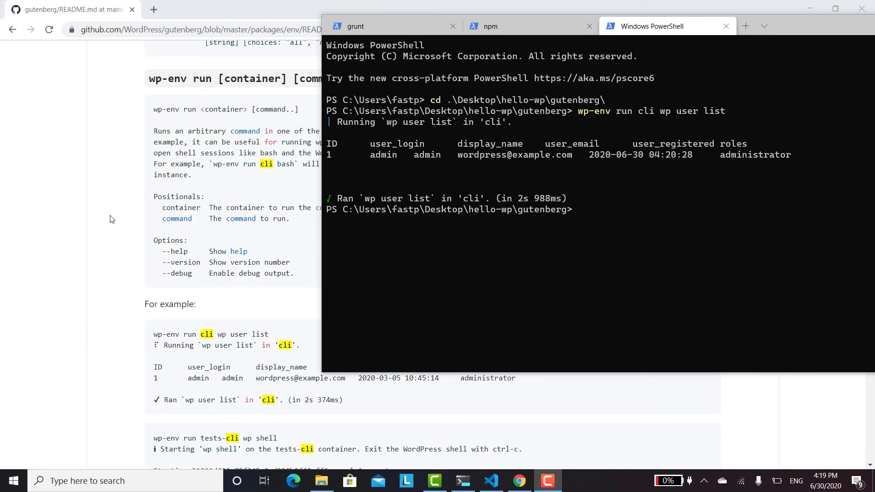
{"action": "mouse_move", "coordinate": [313, 151]}
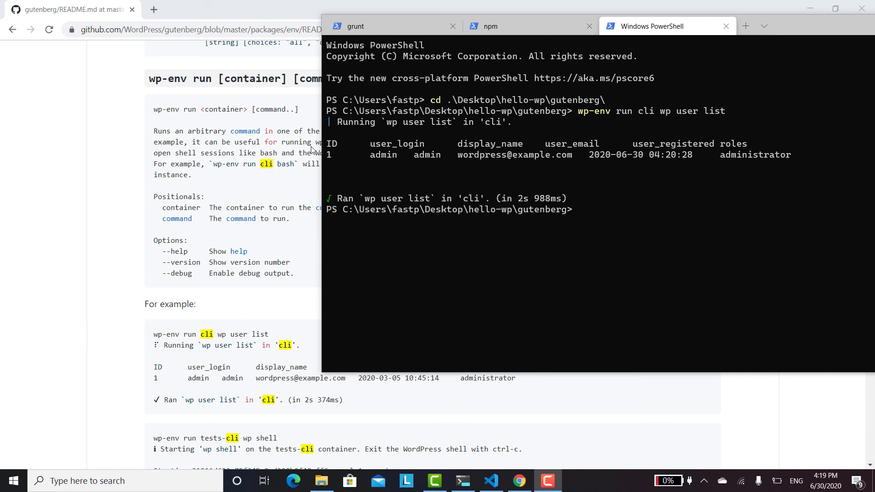
{"action": "mouse_move", "coordinate": [124, 82]}
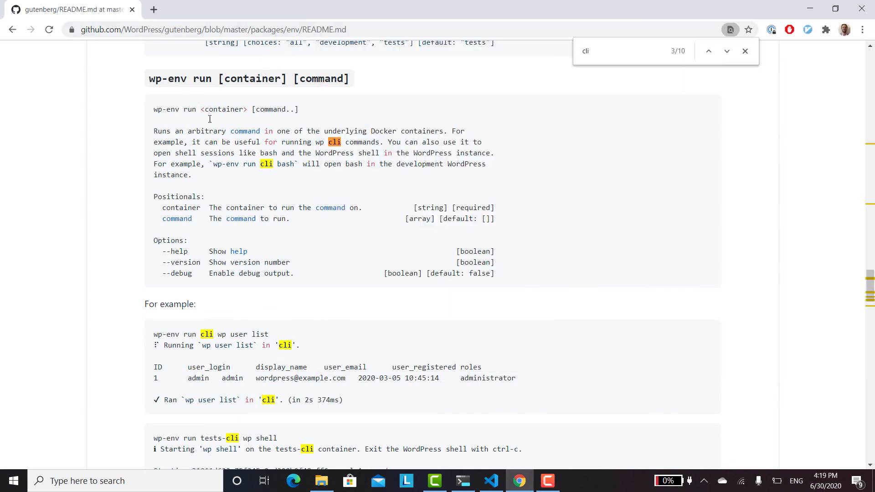
- Run wp-env run cli wp user list, showing the single admin administrator
{"action": "left_click", "coordinate": [462, 480]}
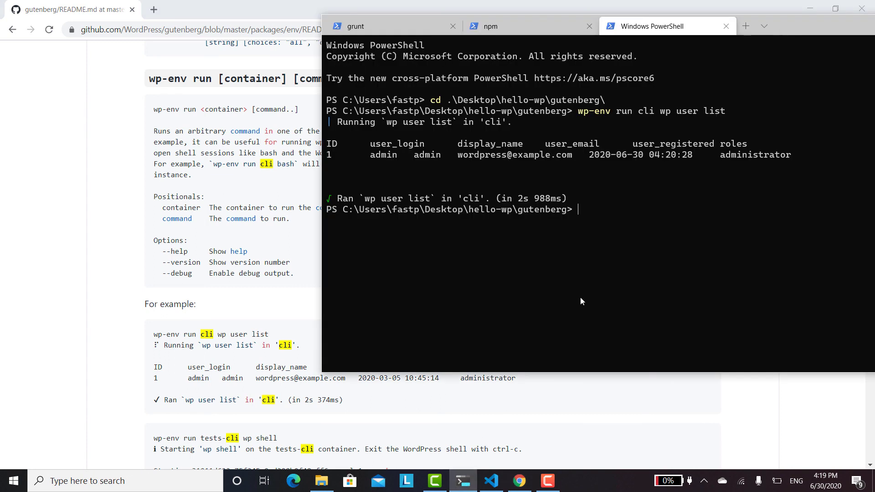
{"action": "type", "text": "wp-env run cli wp user list"}
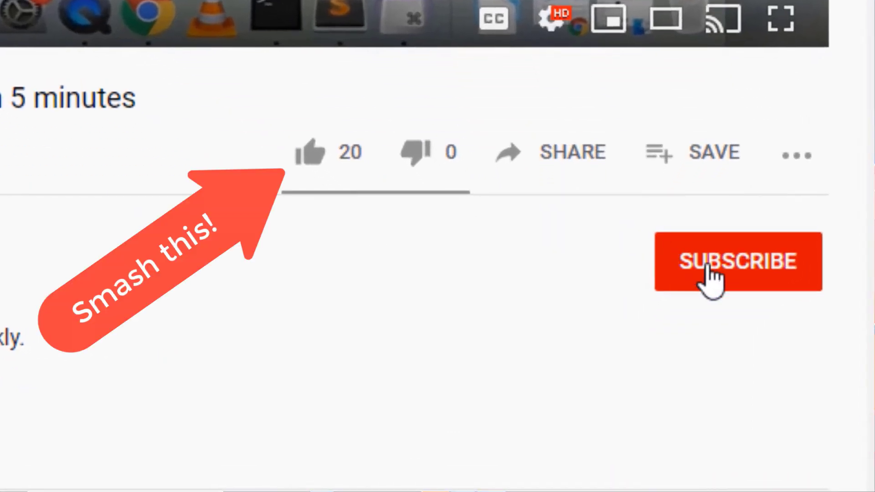
- Subscribe to the channel and turn on its notification bell
{"action": "left_click", "coordinate": [737, 262]}
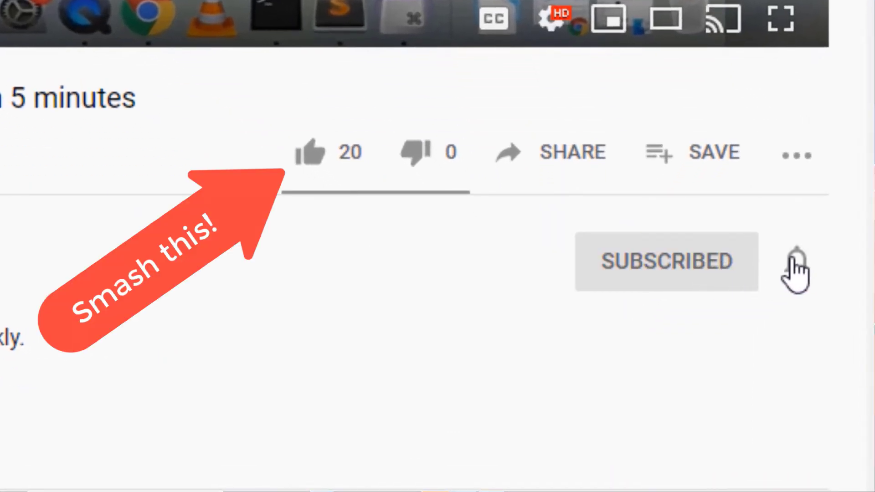
{"action": "left_click", "coordinate": [796, 262]}
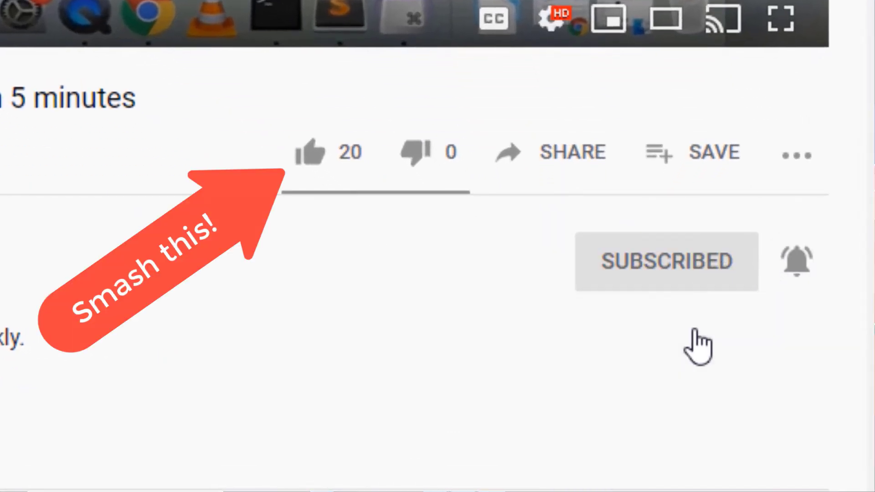